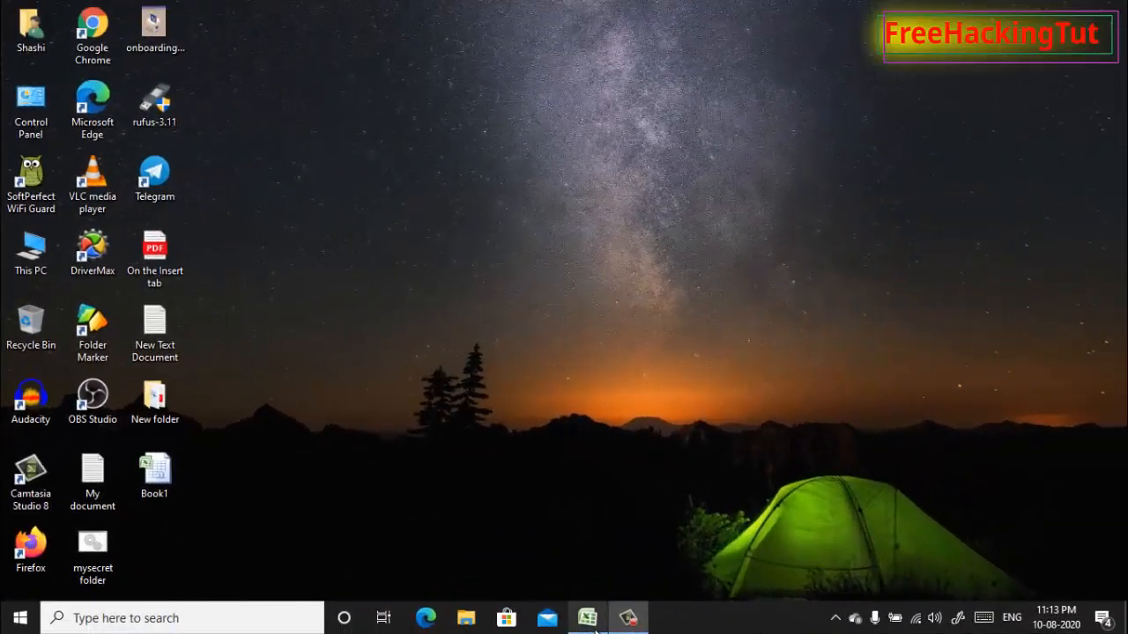
Bring the Book1 workbook of first and last names to the front.
click(586, 618)
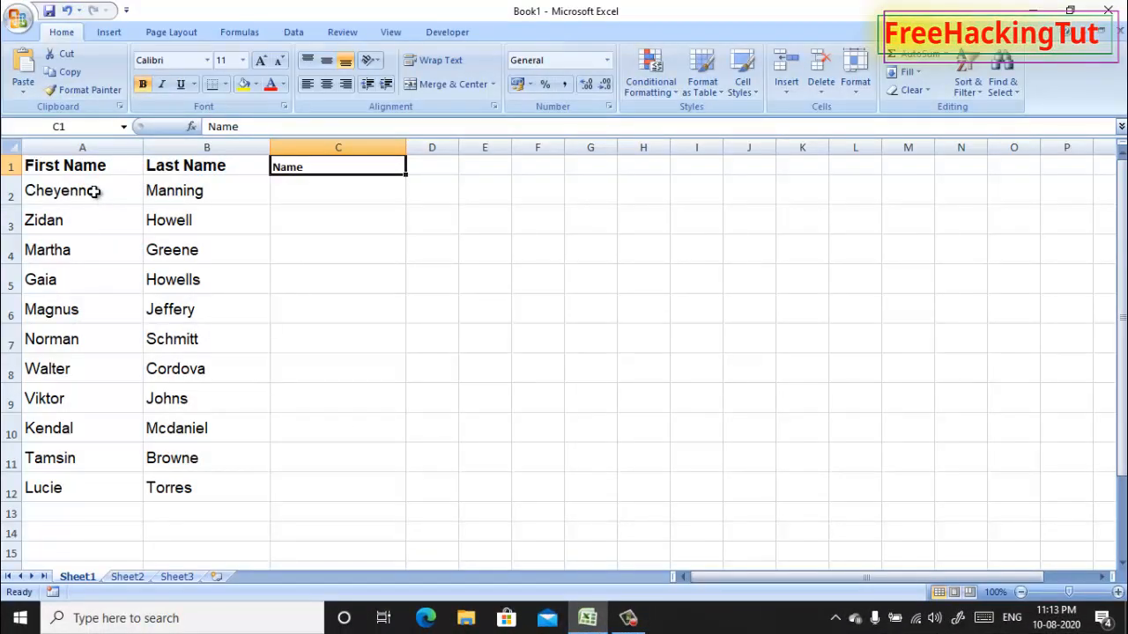
mouse_move(92, 176)
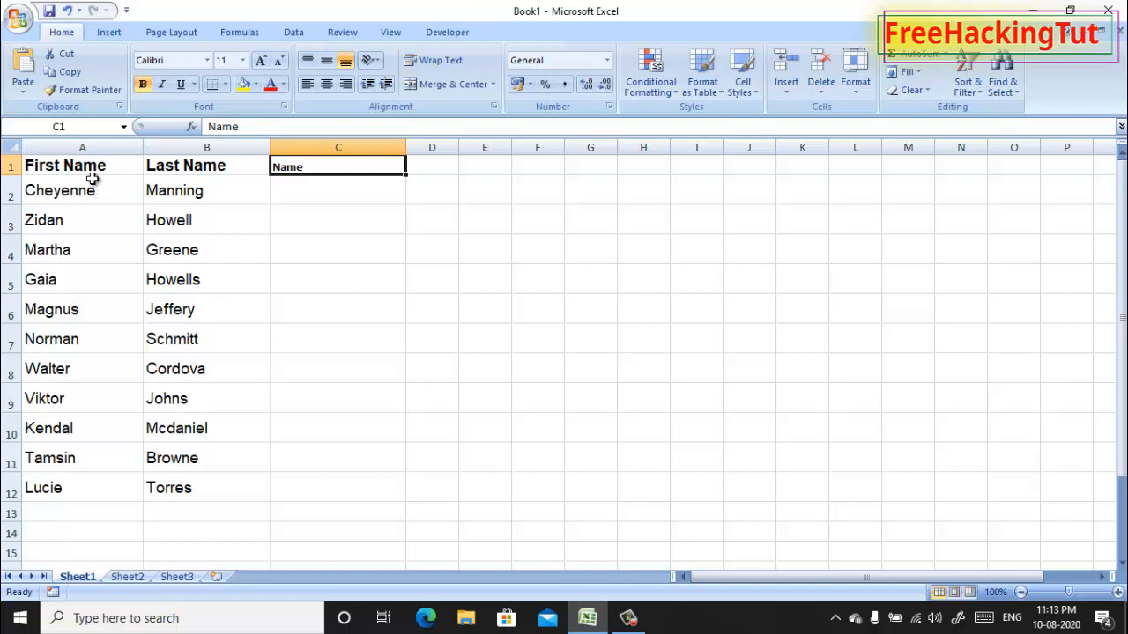
mouse_move(109, 184)
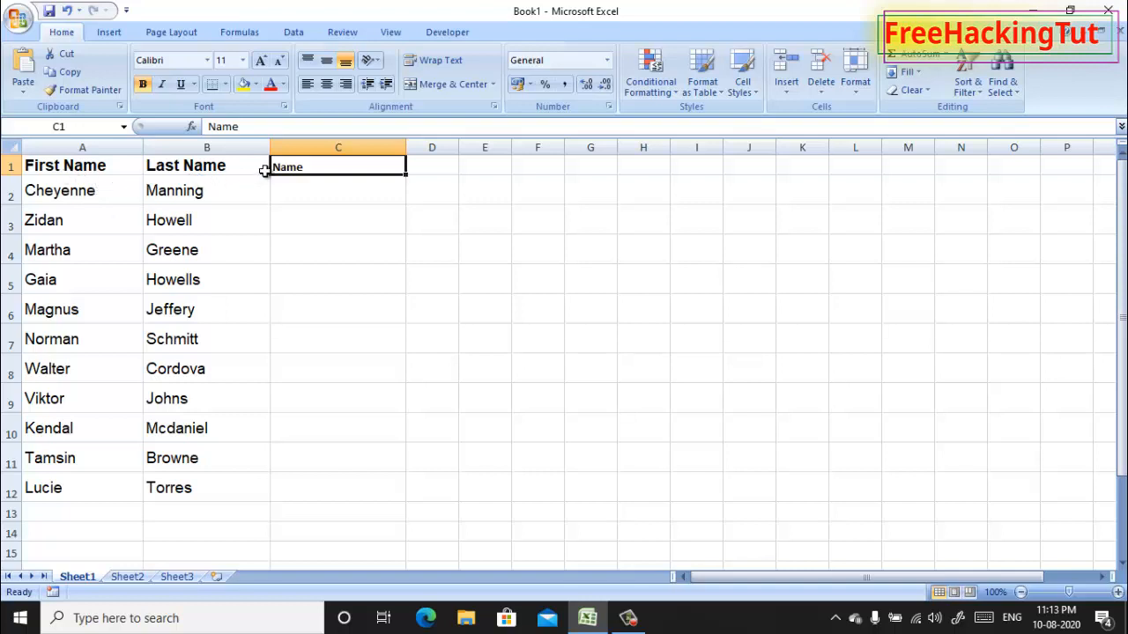
click(339, 190)
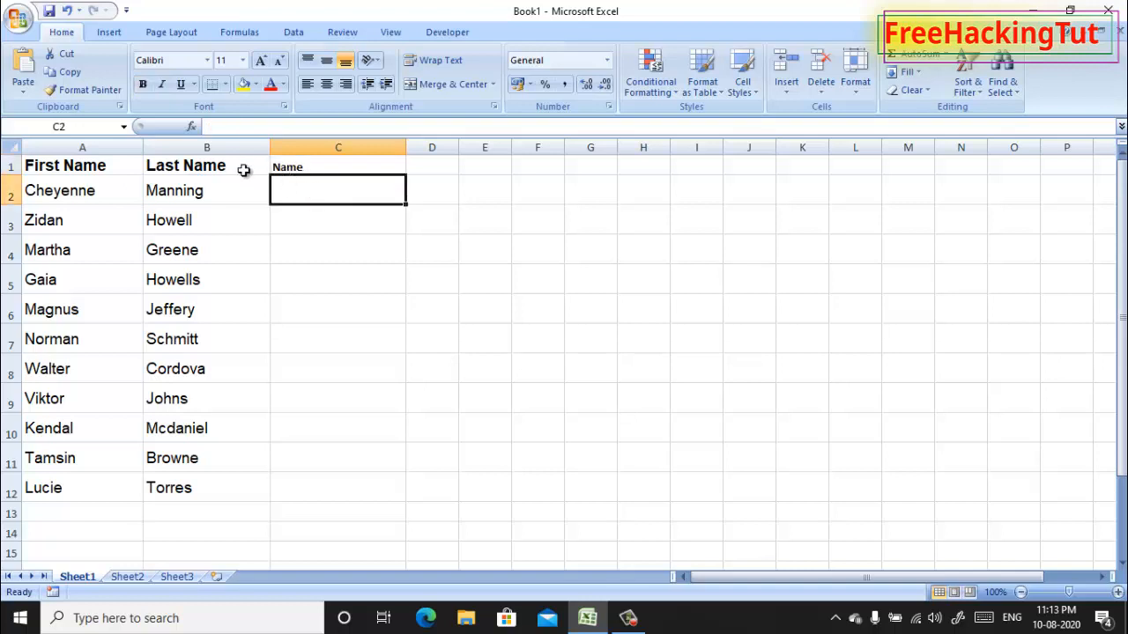
mouse_move(182, 165)
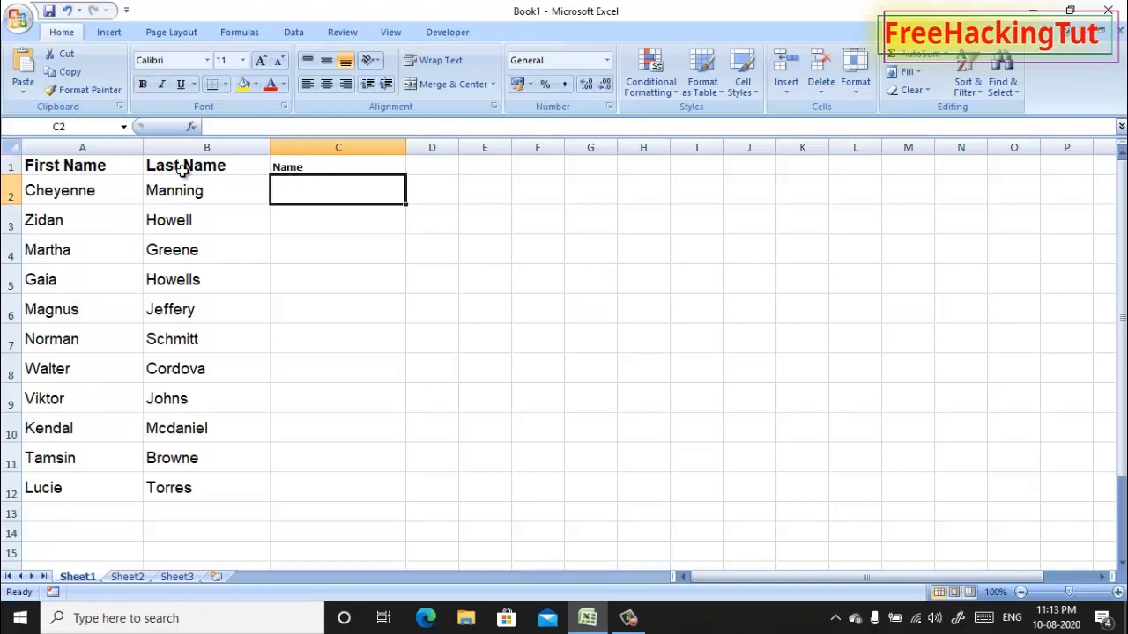
mouse_move(181, 174)
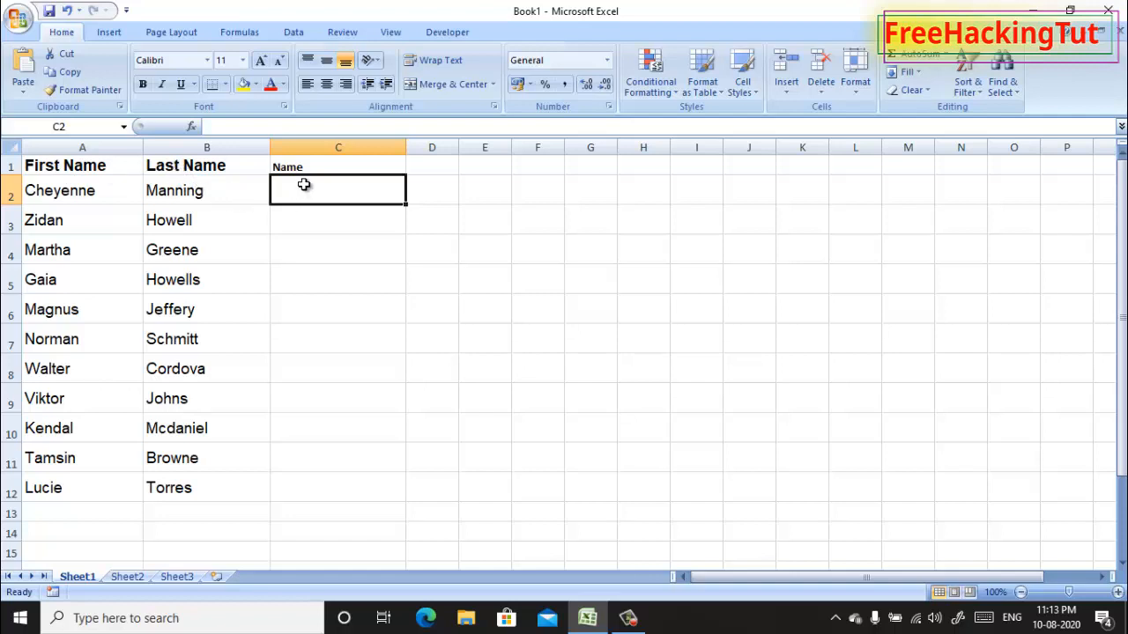
mouse_move(298, 185)
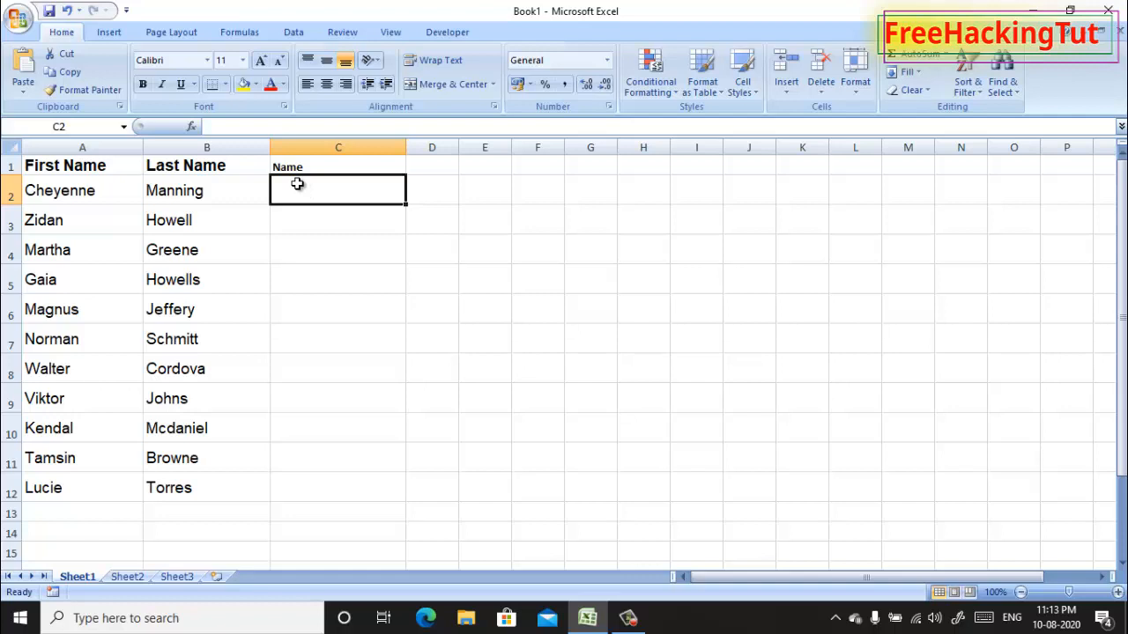
mouse_move(253, 172)
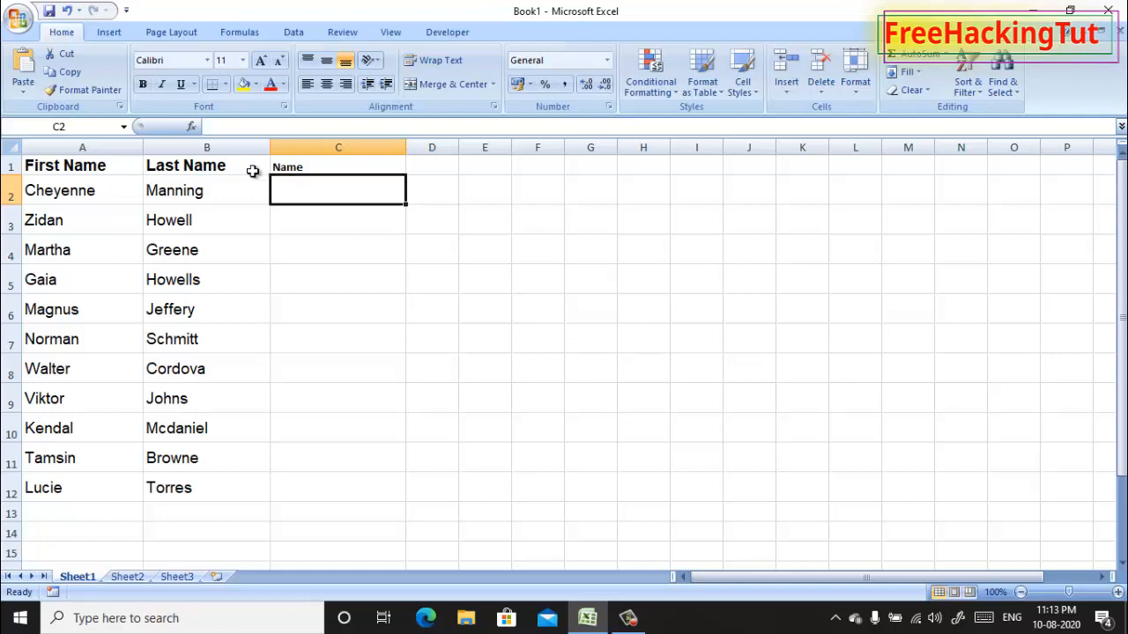
mouse_move(298, 190)
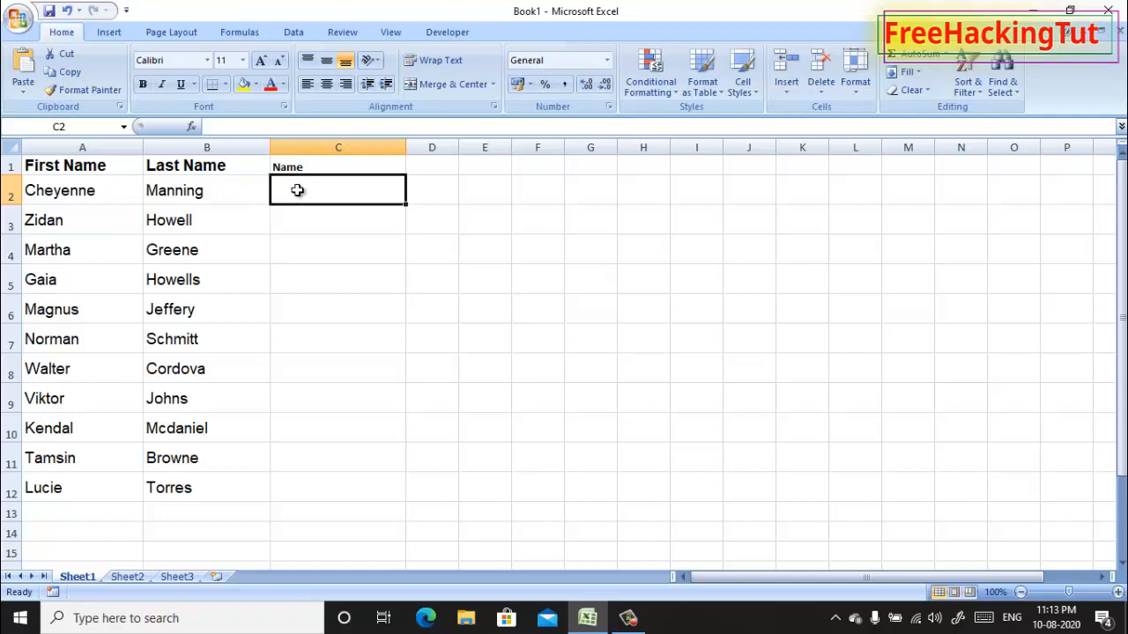
mouse_move(309, 191)
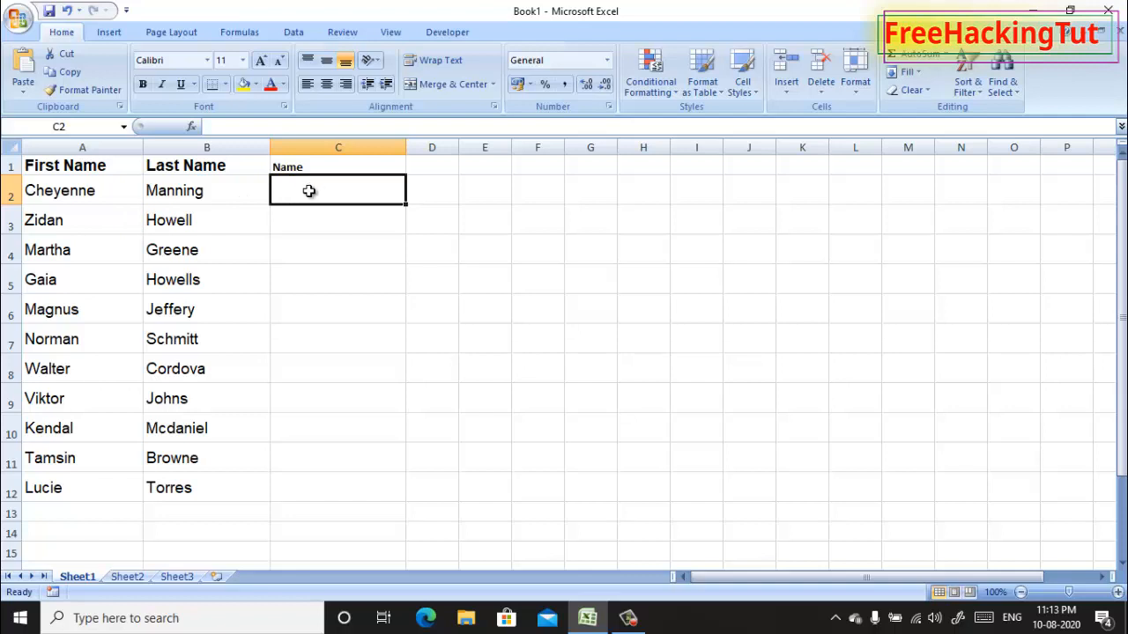
mouse_move(292, 196)
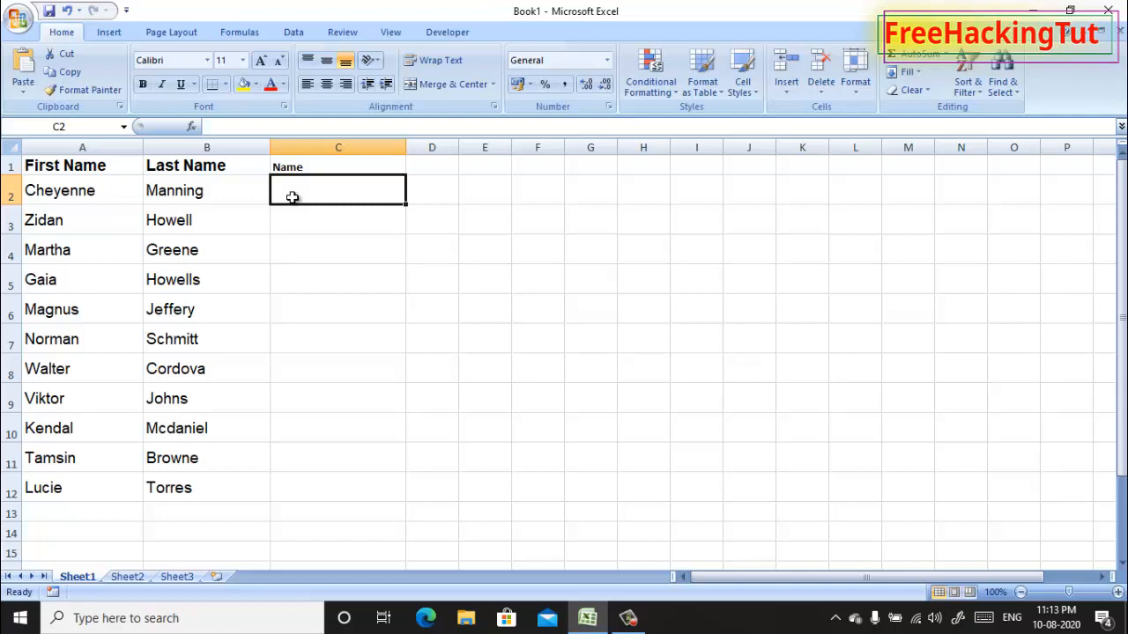
mouse_move(246, 260)
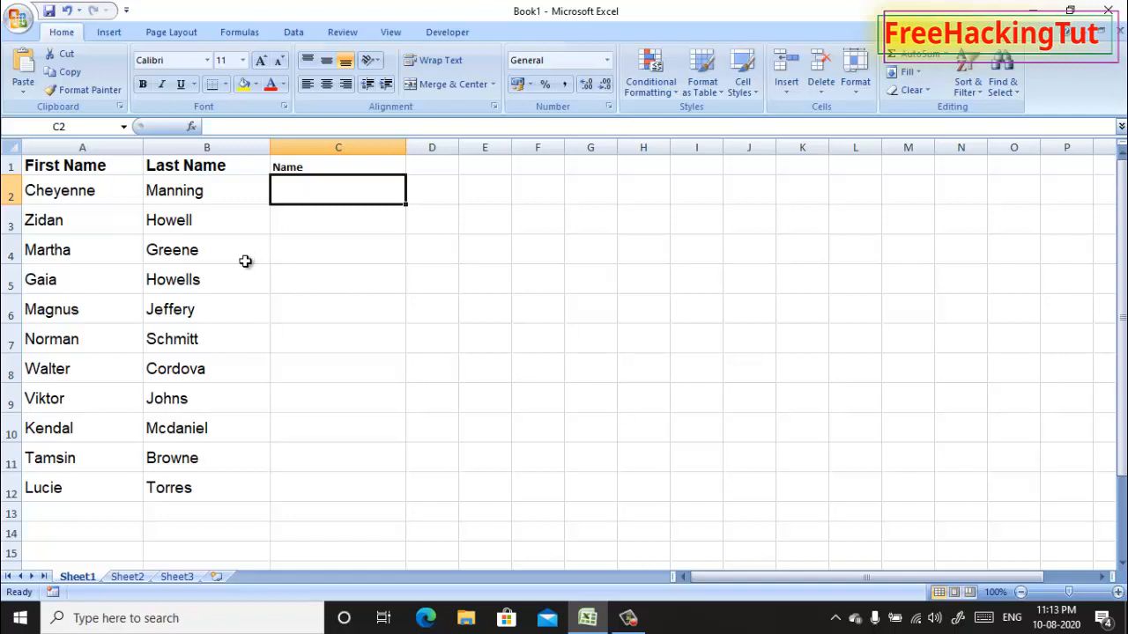
mouse_move(105, 232)
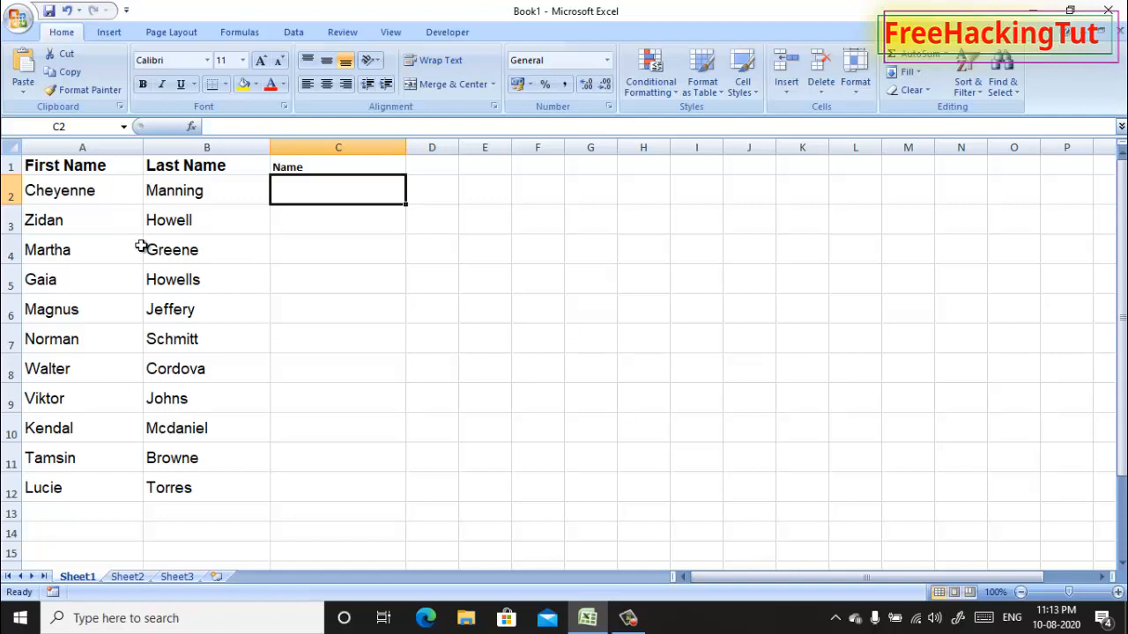
mouse_move(319, 250)
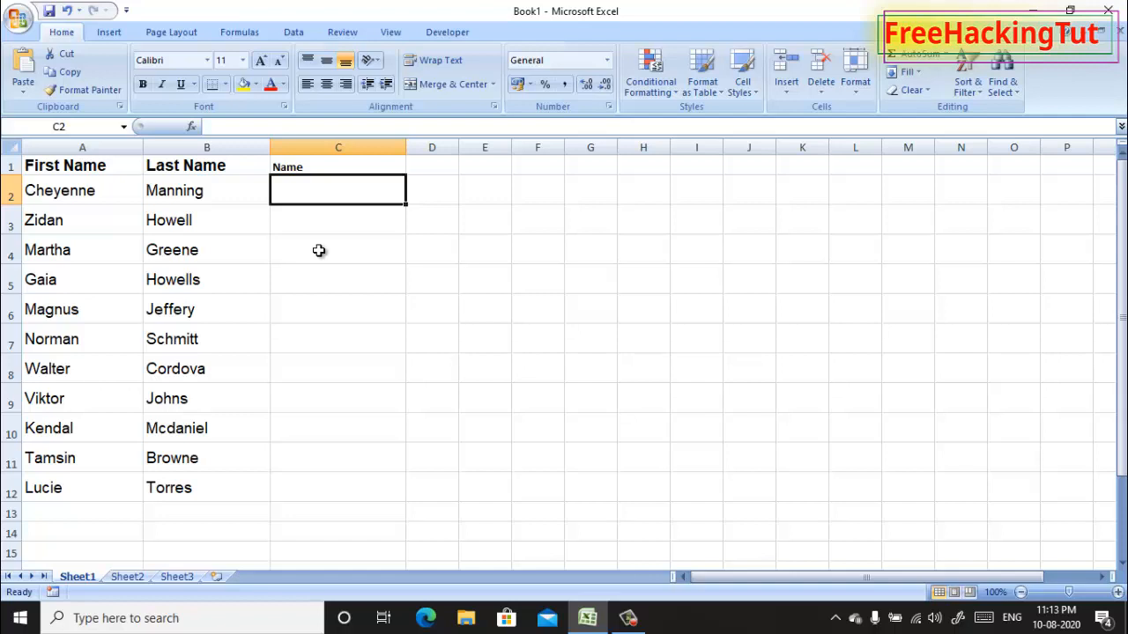
mouse_move(290, 294)
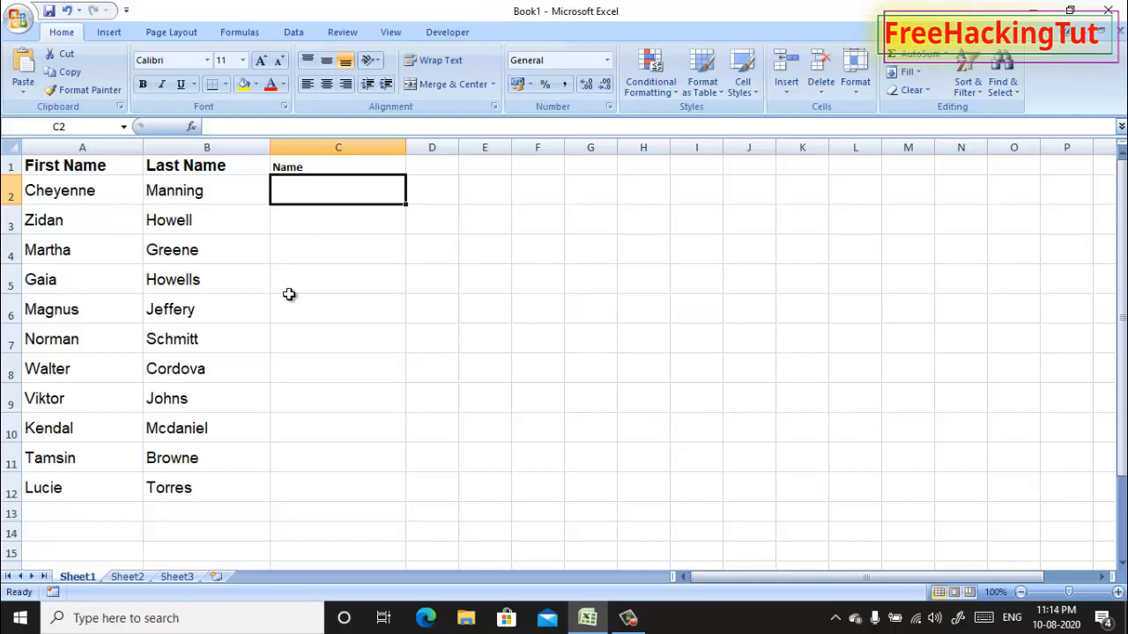
mouse_move(215, 184)
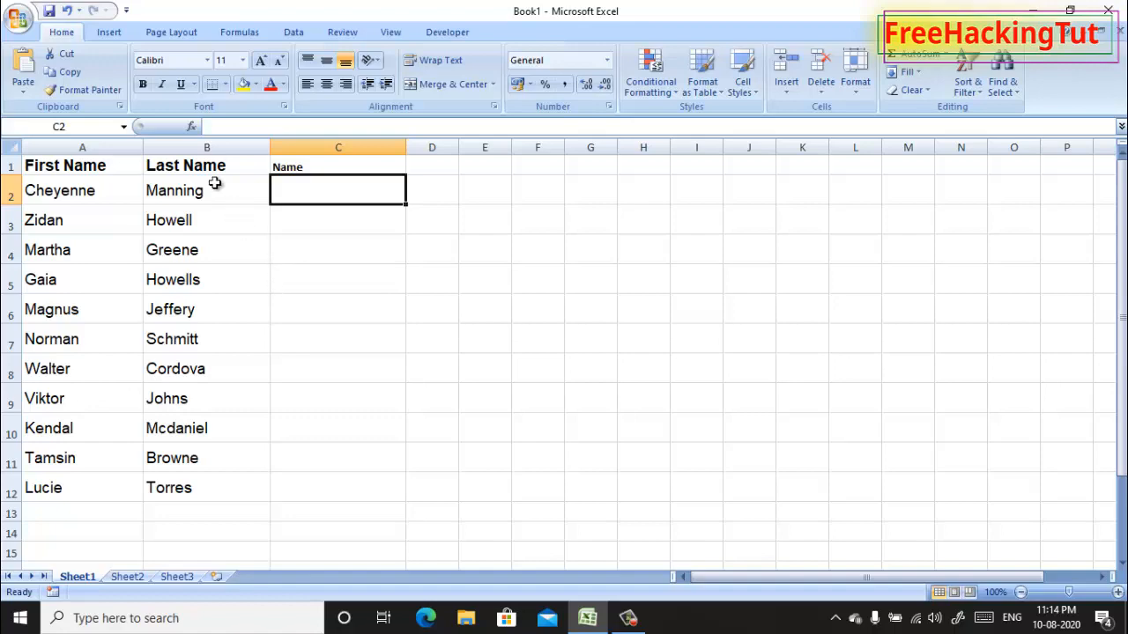
mouse_move(262, 269)
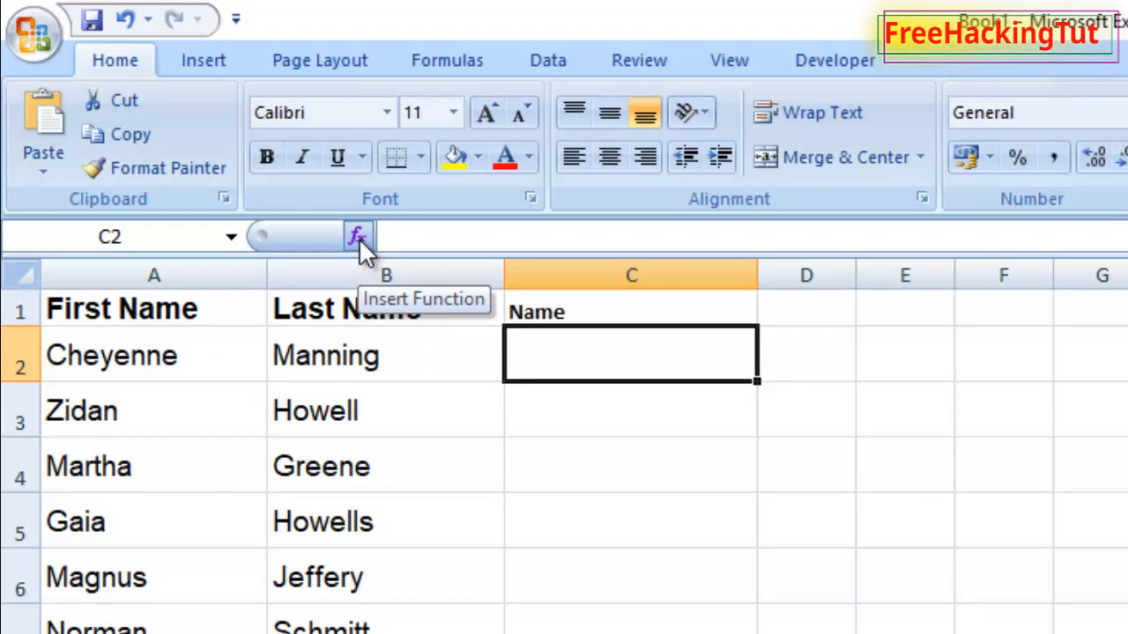
Insert the CONCATENATE function into C2 through the Insert Function search.
click(358, 236)
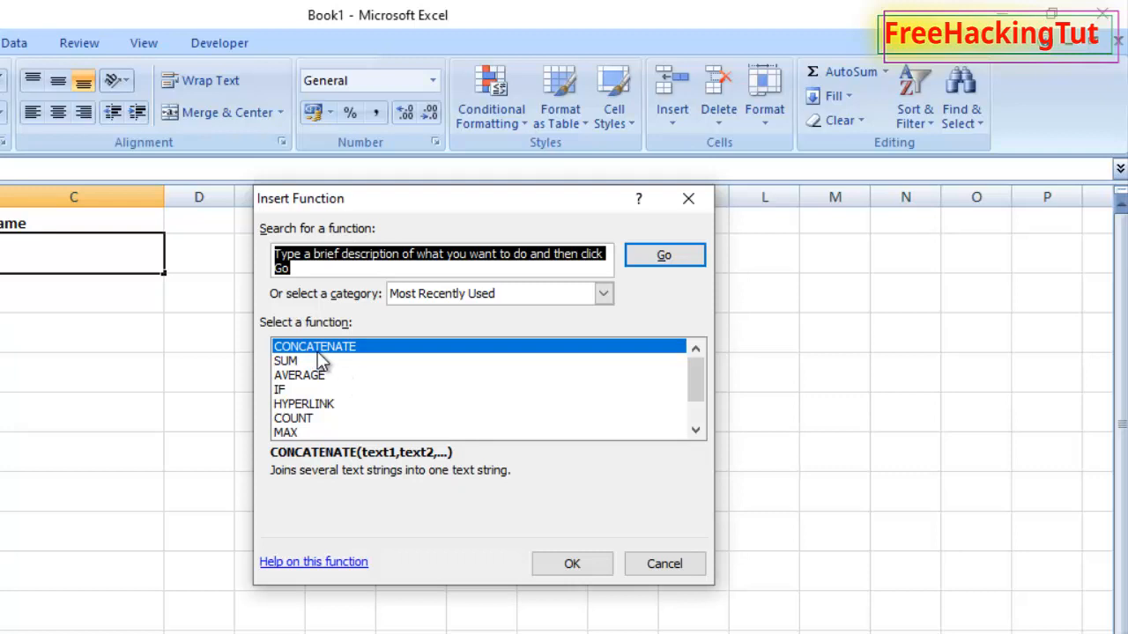
mouse_move(324, 342)
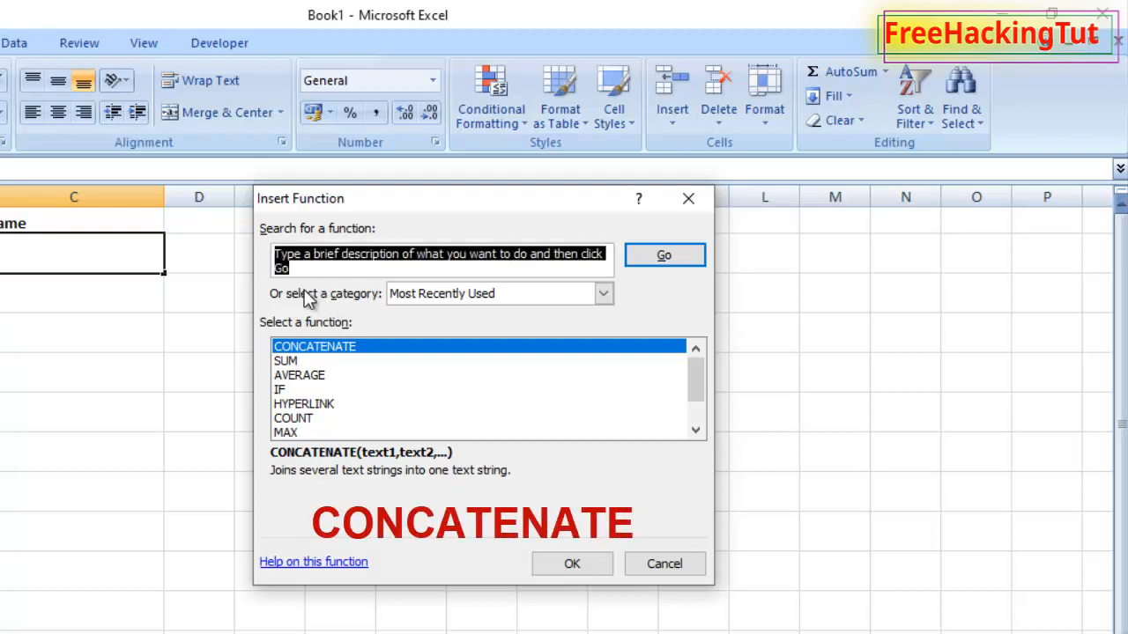
text(concatenate)
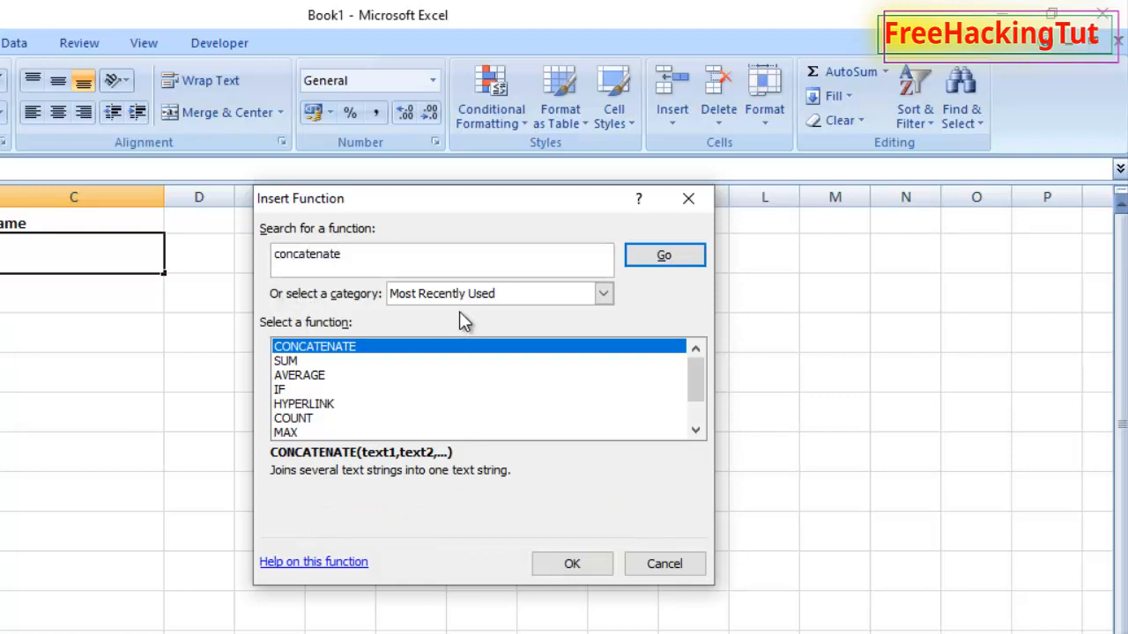
click(664, 255)
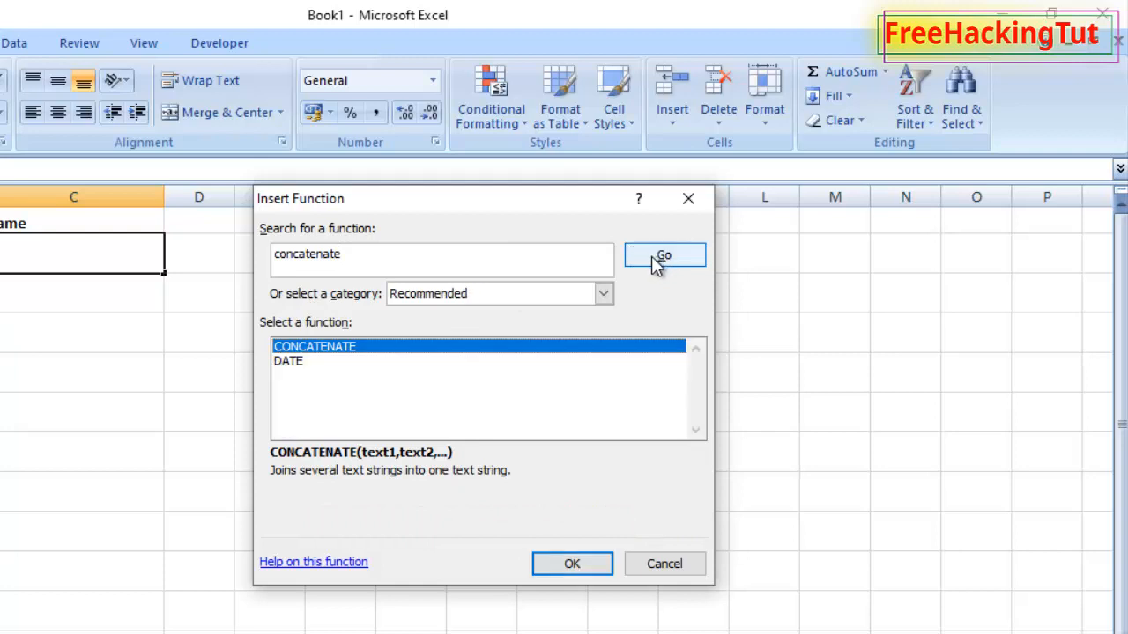
mouse_move(353, 367)
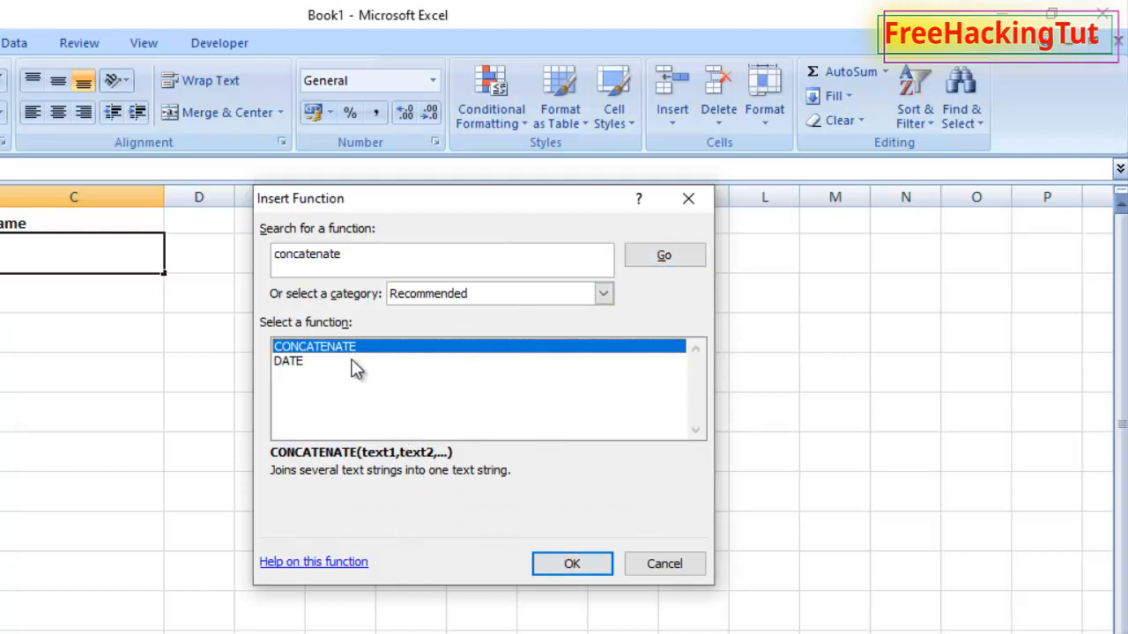
click(571, 563)
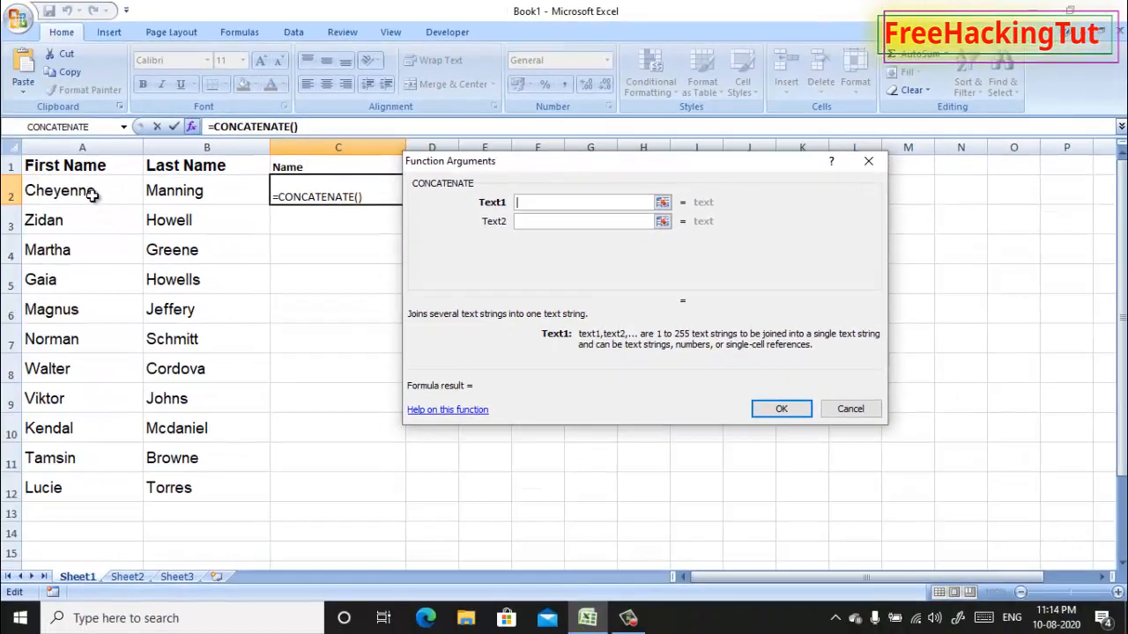
Set CONCATENATE's Text1 to A2 and try B2 as Text2.
click(59, 190)
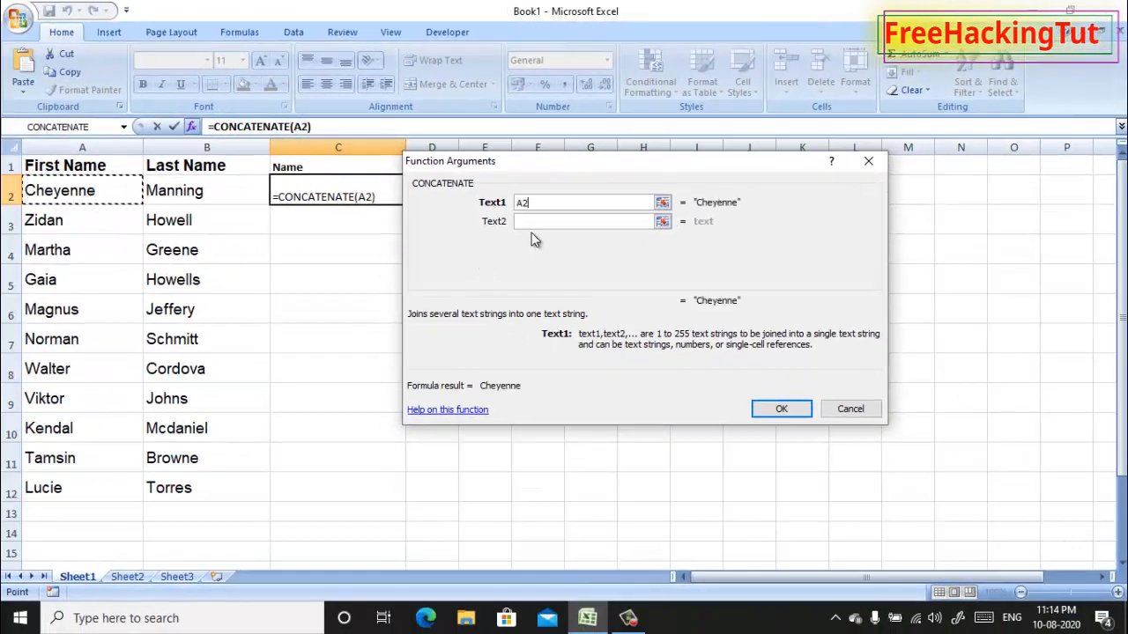
click(582, 222)
text(B2)
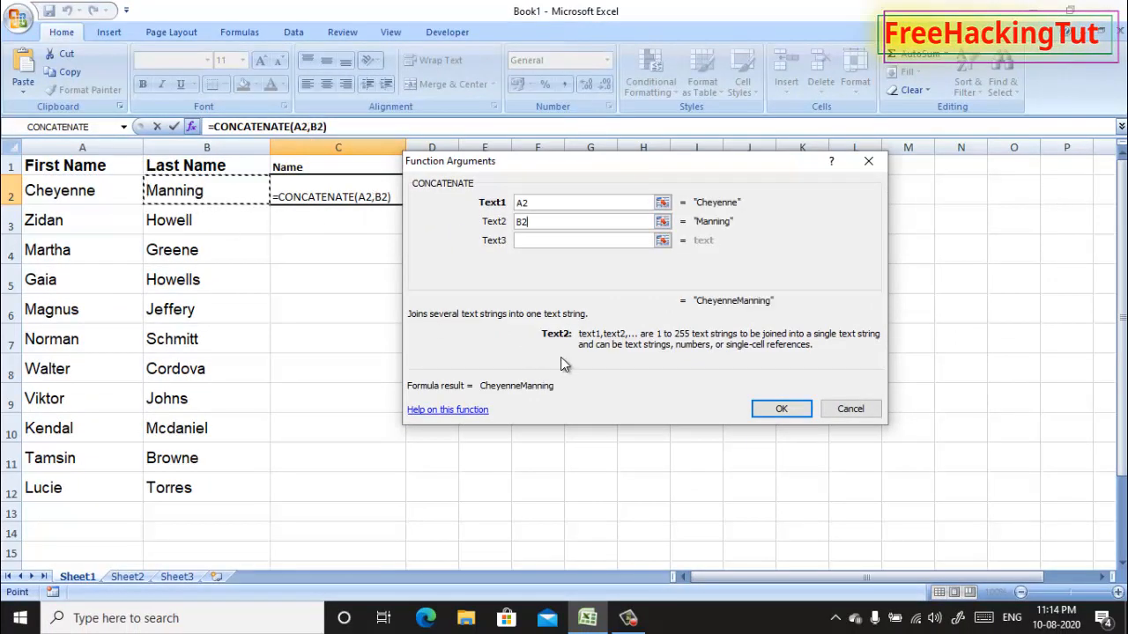
mouse_move(577, 342)
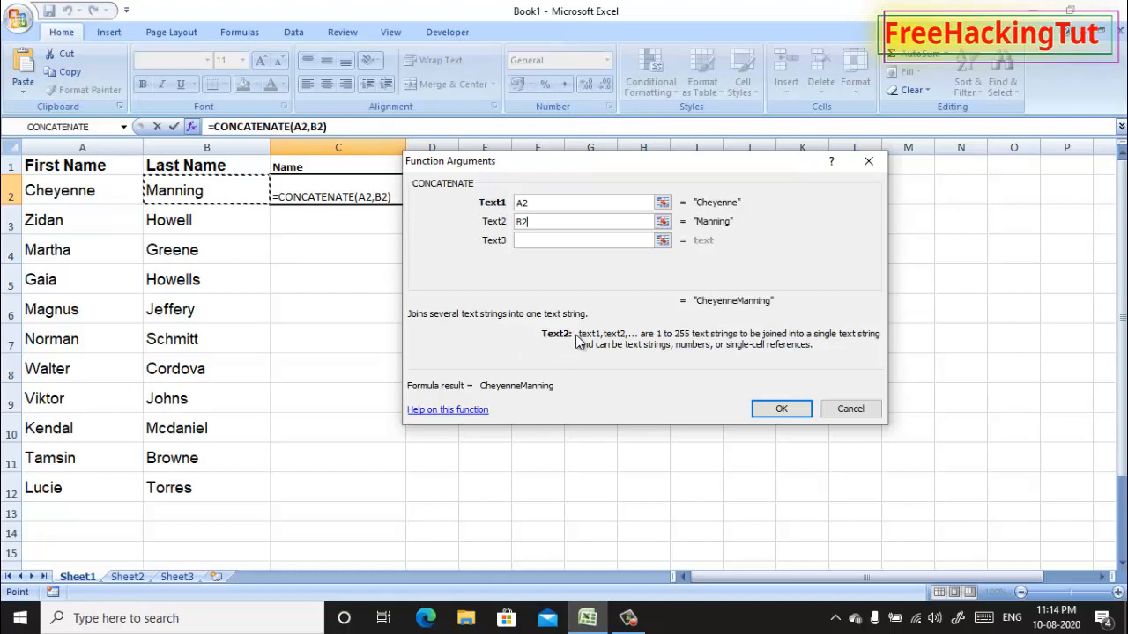
mouse_move(740, 341)
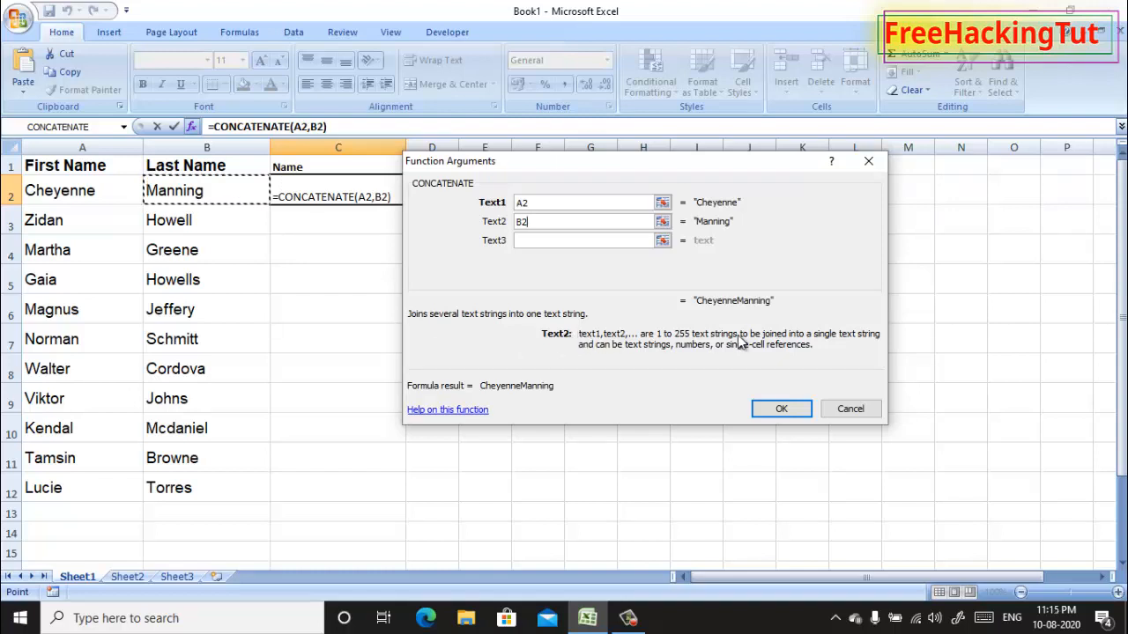
mouse_move(700, 312)
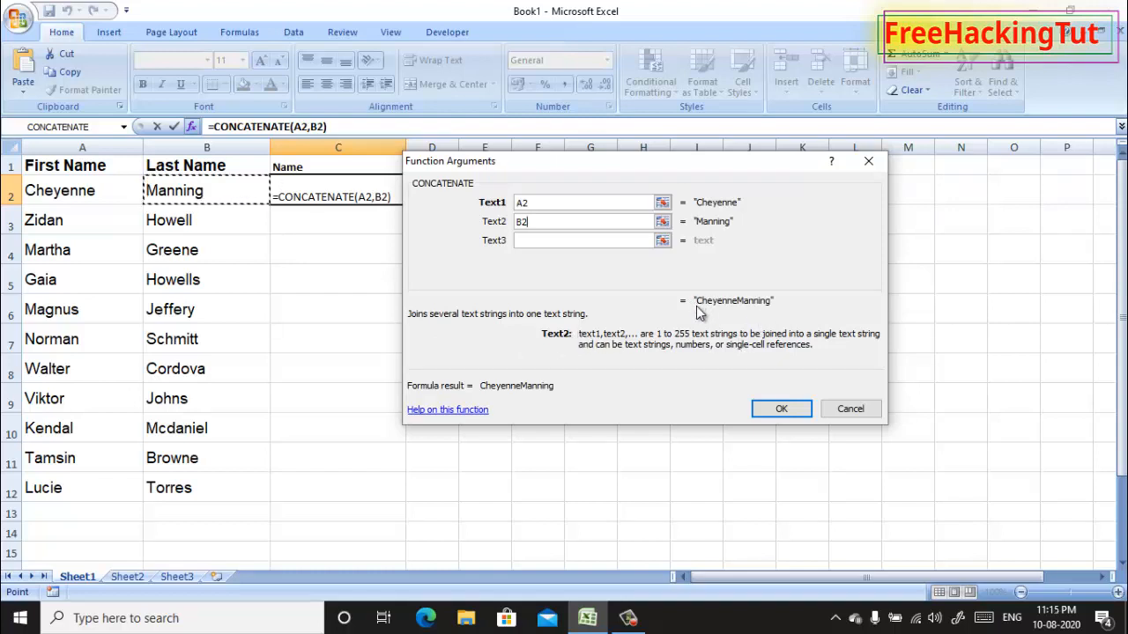
mouse_move(667, 283)
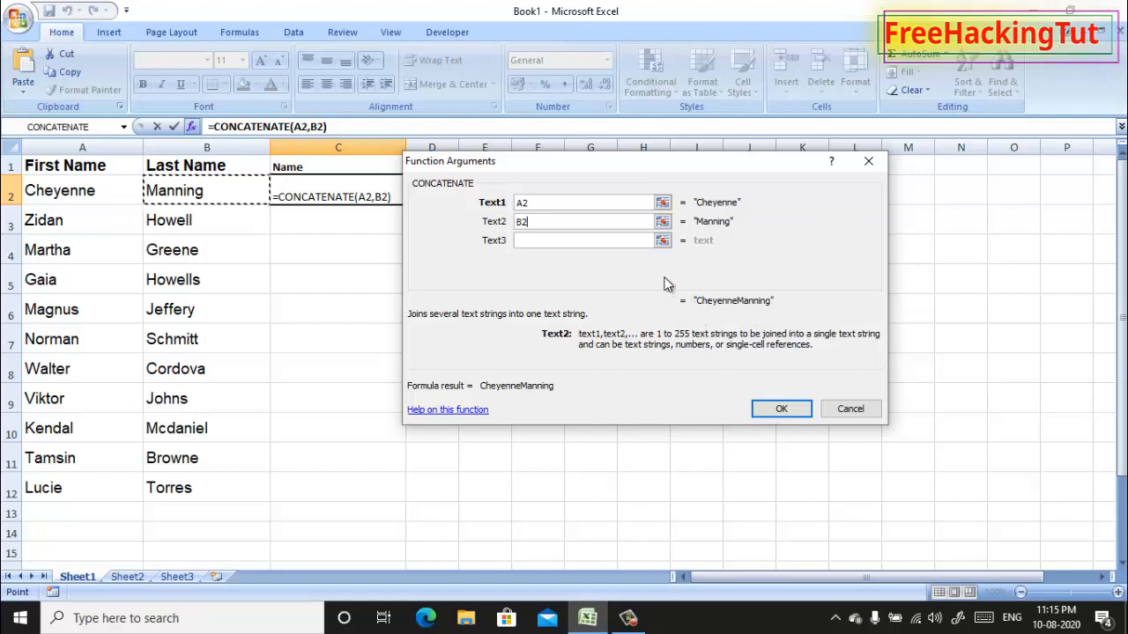
mouse_move(723, 326)
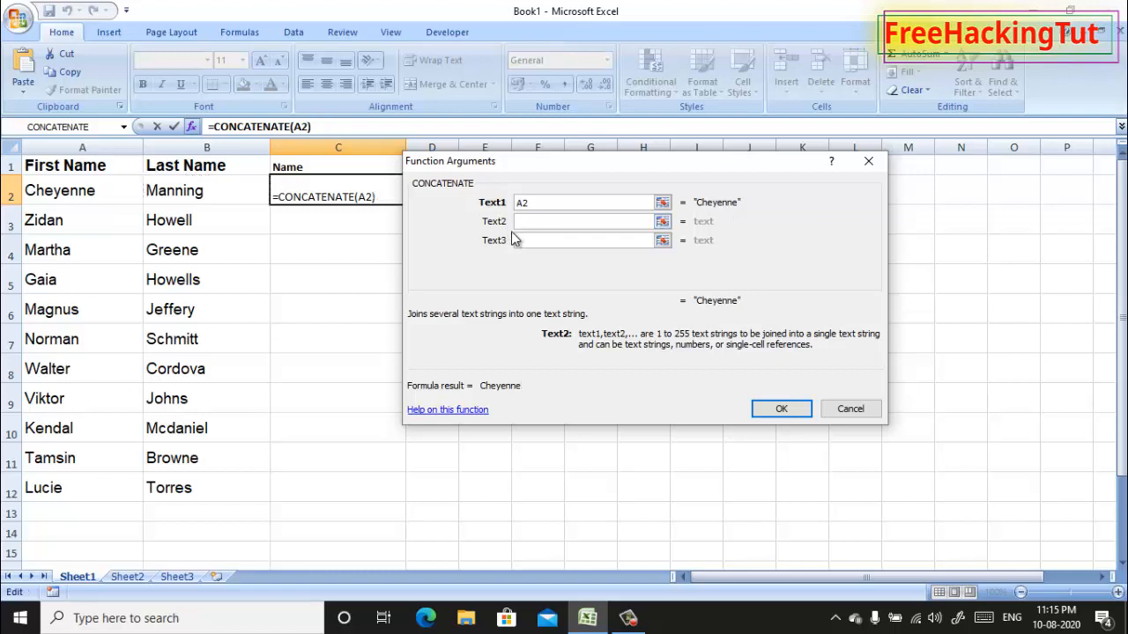
Set Text2 to a space and Text3 to B2, then confirm the formula.
click(581, 221)
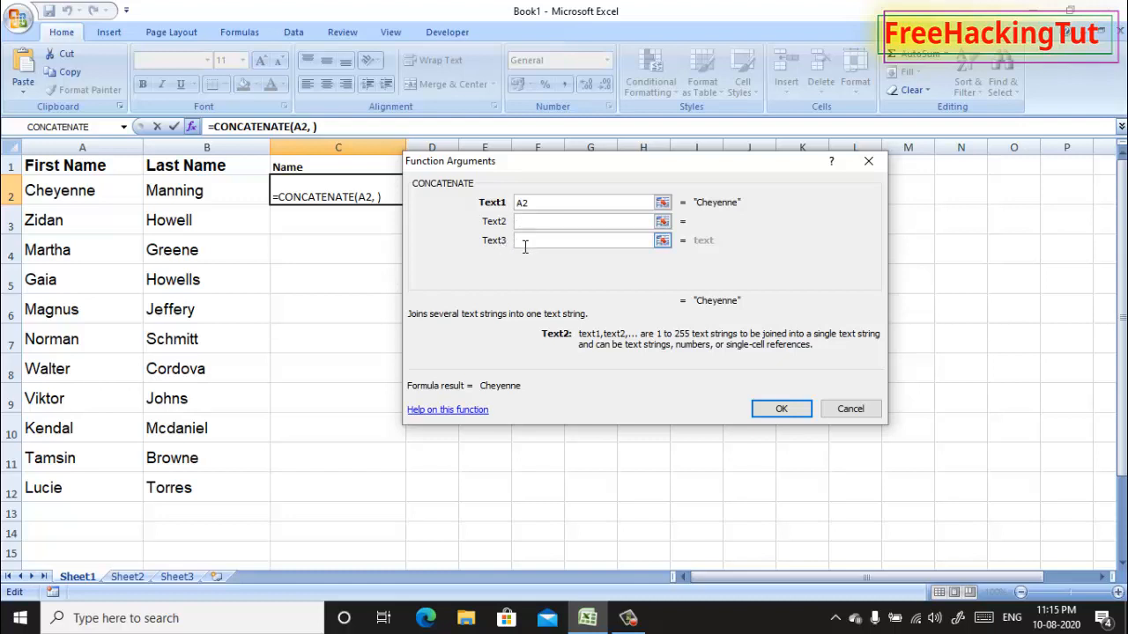
text(" ")
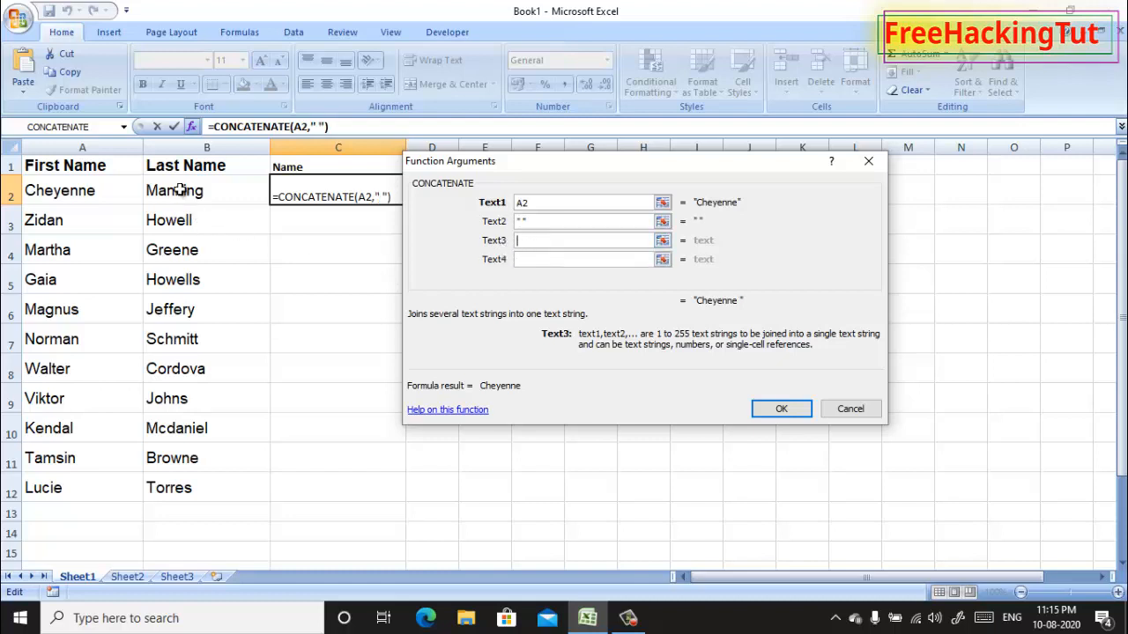
click(174, 190)
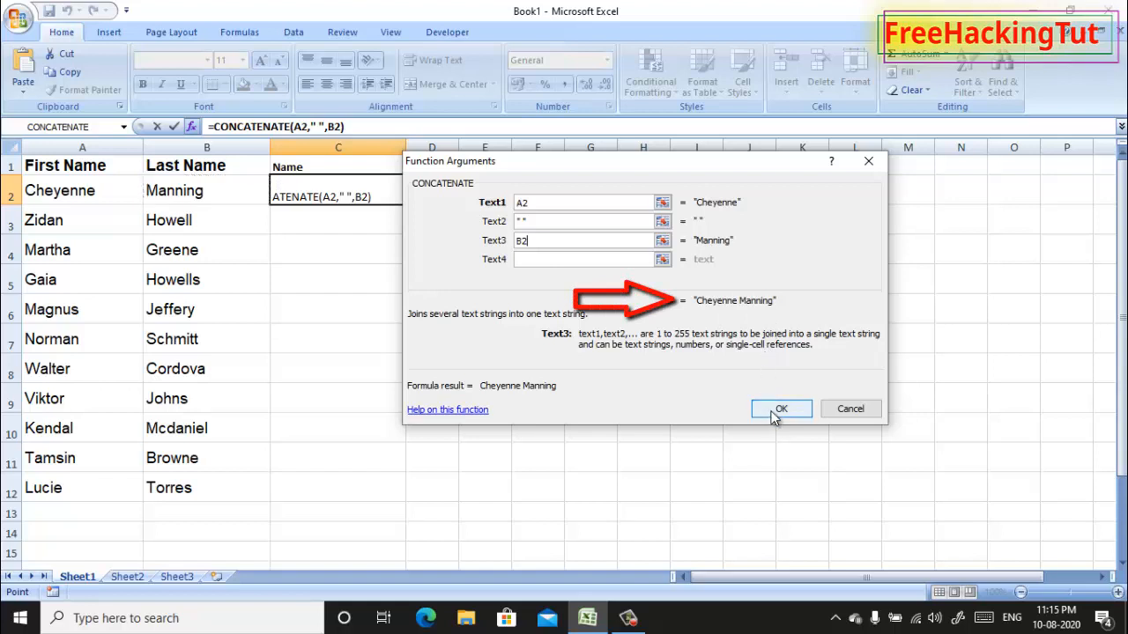
click(781, 408)
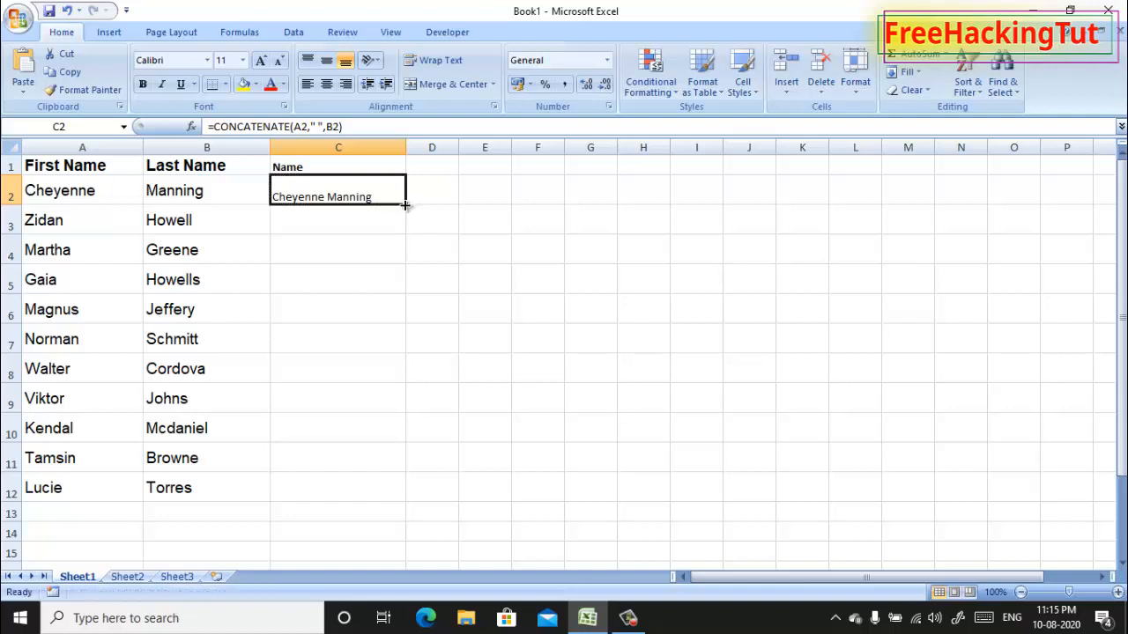
mouse_move(402, 219)
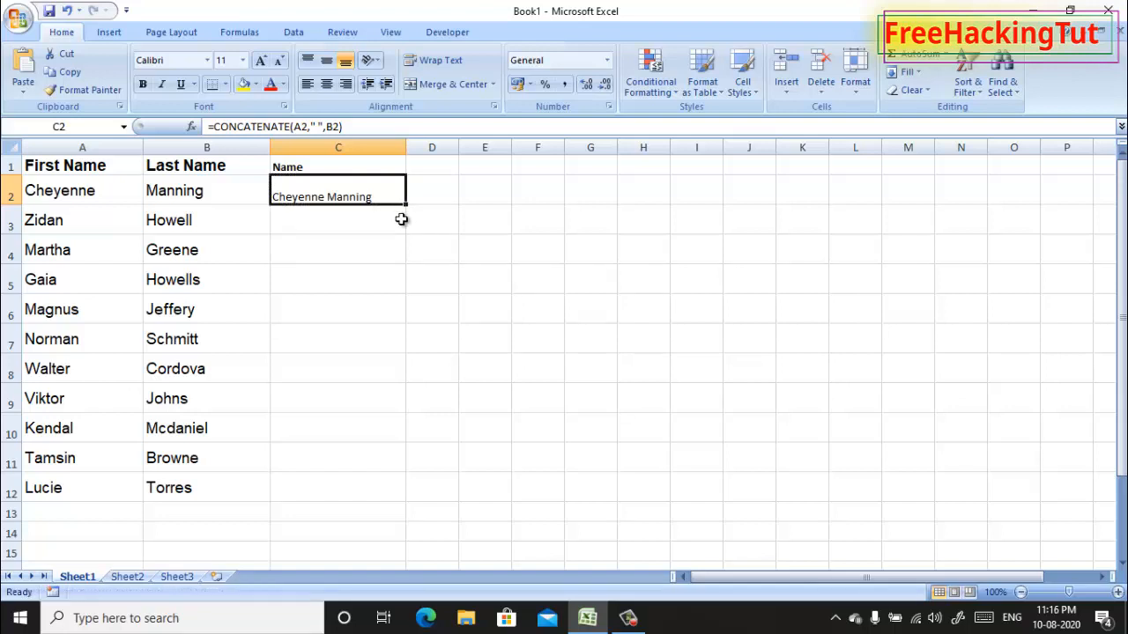
mouse_move(405, 207)
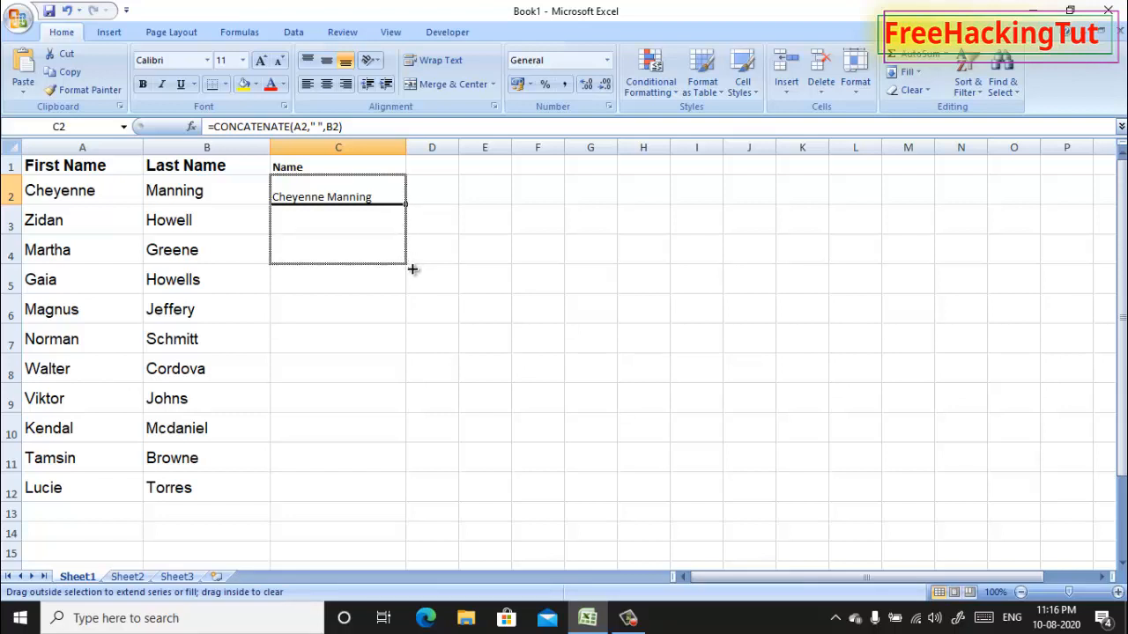
Fill the C2 name formula down to C12 and inspect C2's formula.
drag(405, 202, 416, 444)
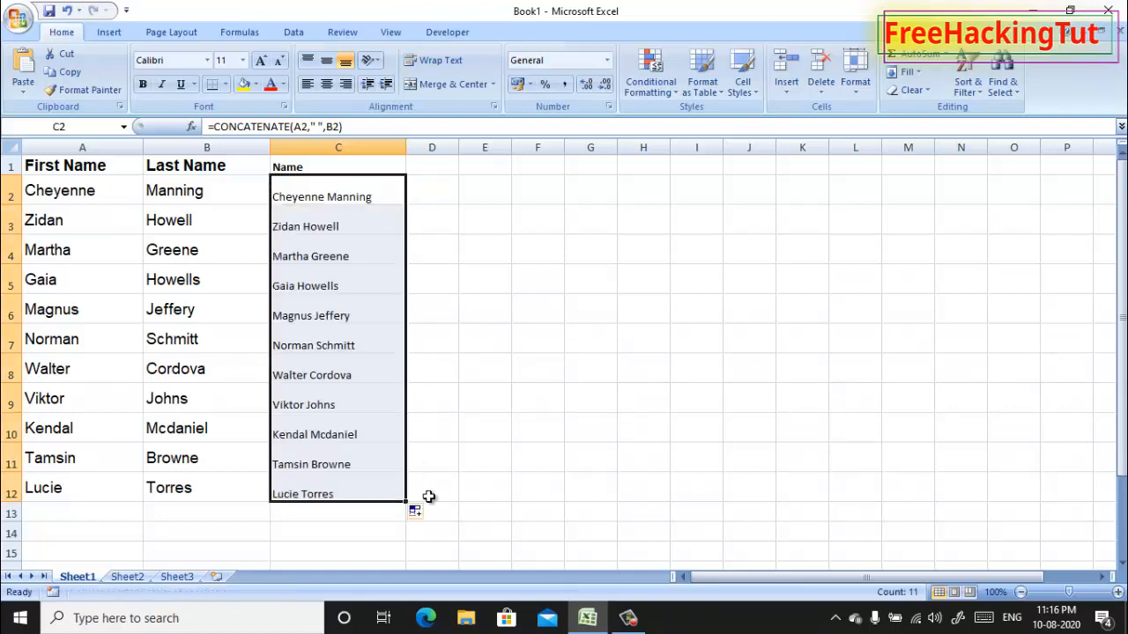
click(537, 368)
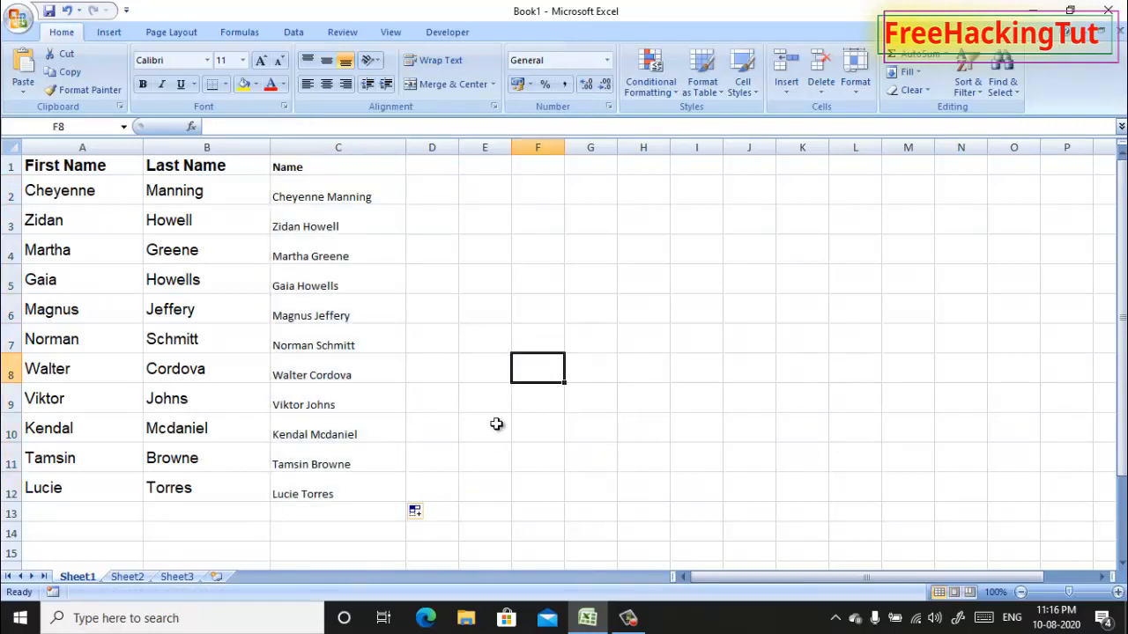
mouse_move(482, 416)
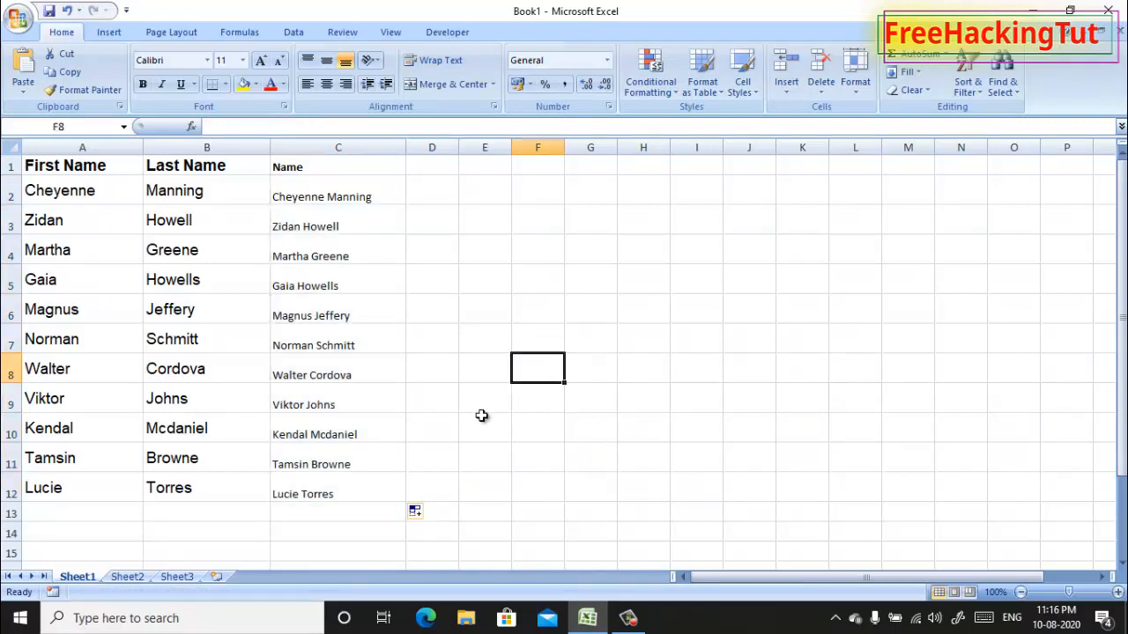
mouse_move(182, 209)
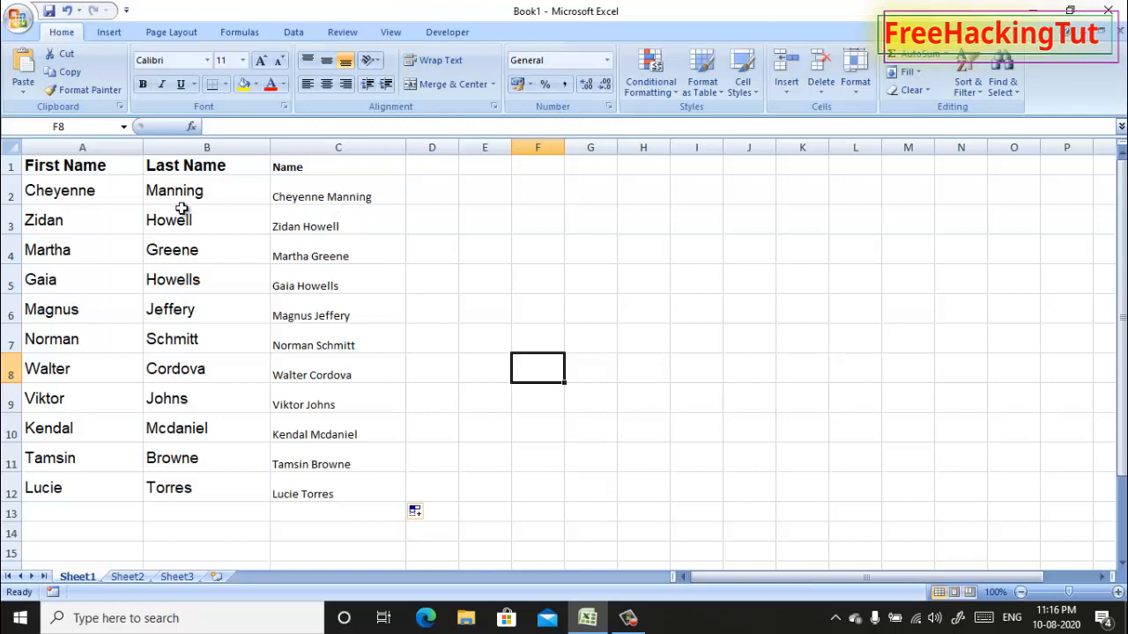
mouse_move(170, 194)
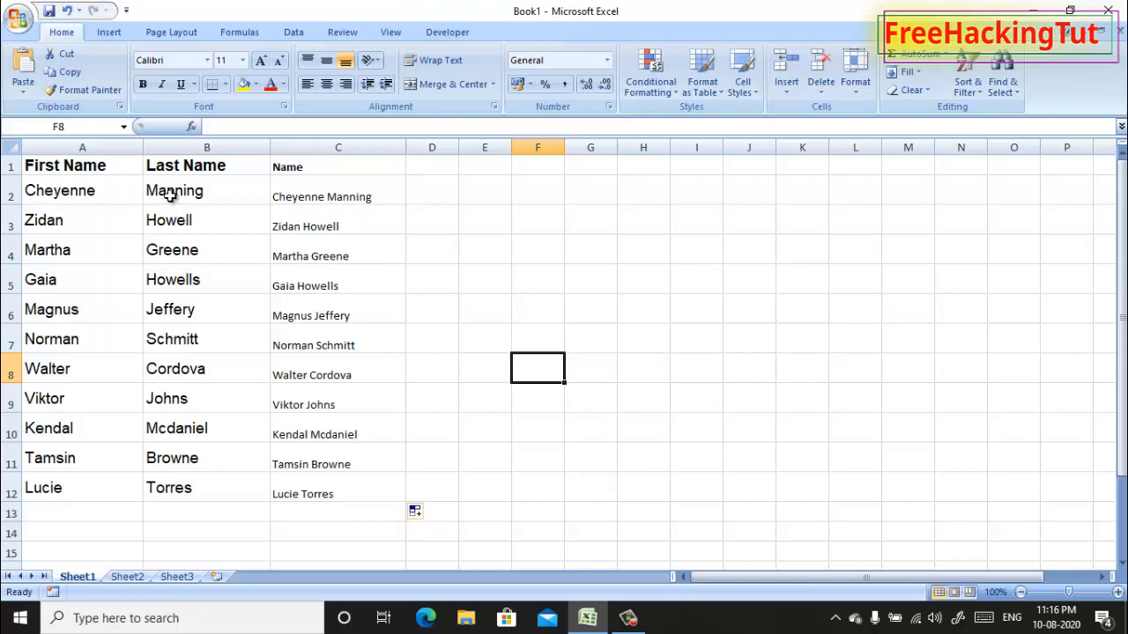
mouse_move(310, 197)
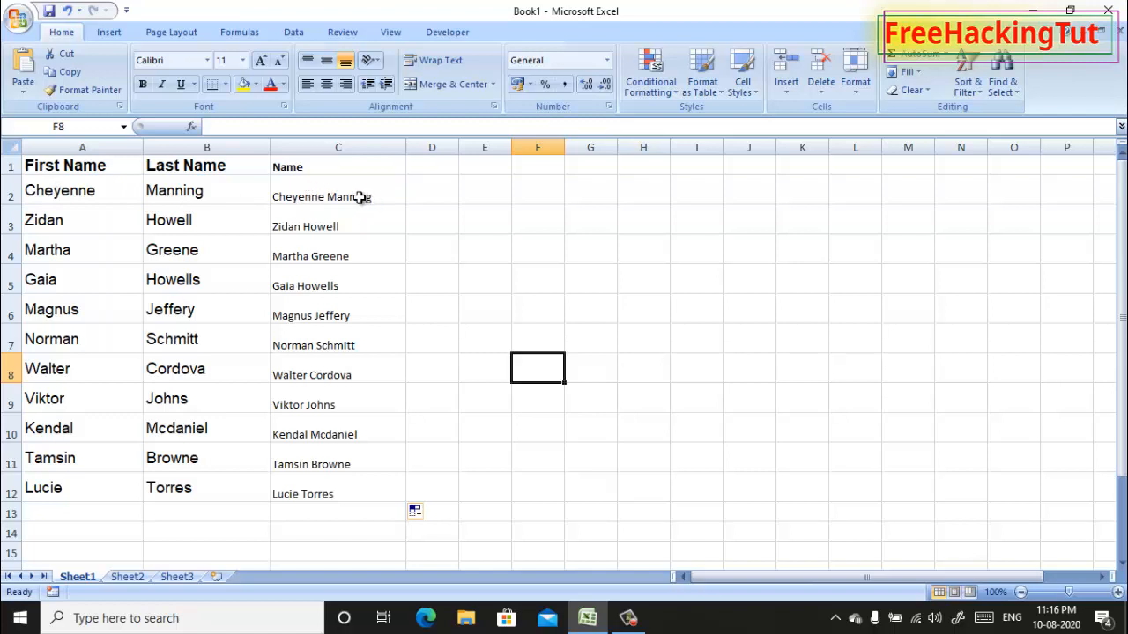
click(338, 196)
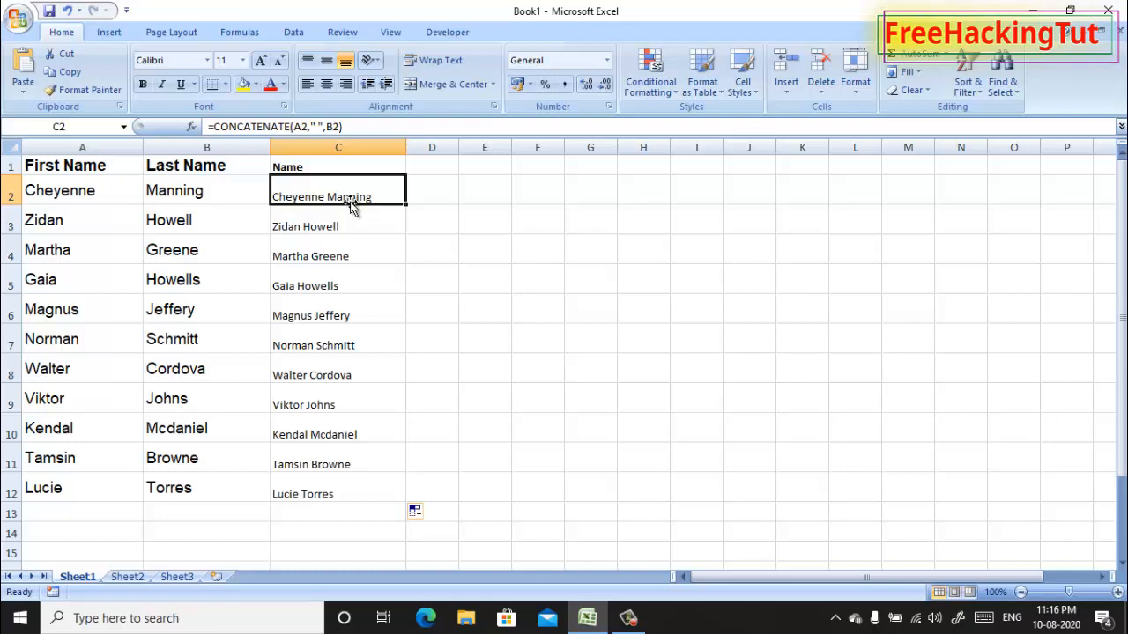
mouse_move(331, 207)
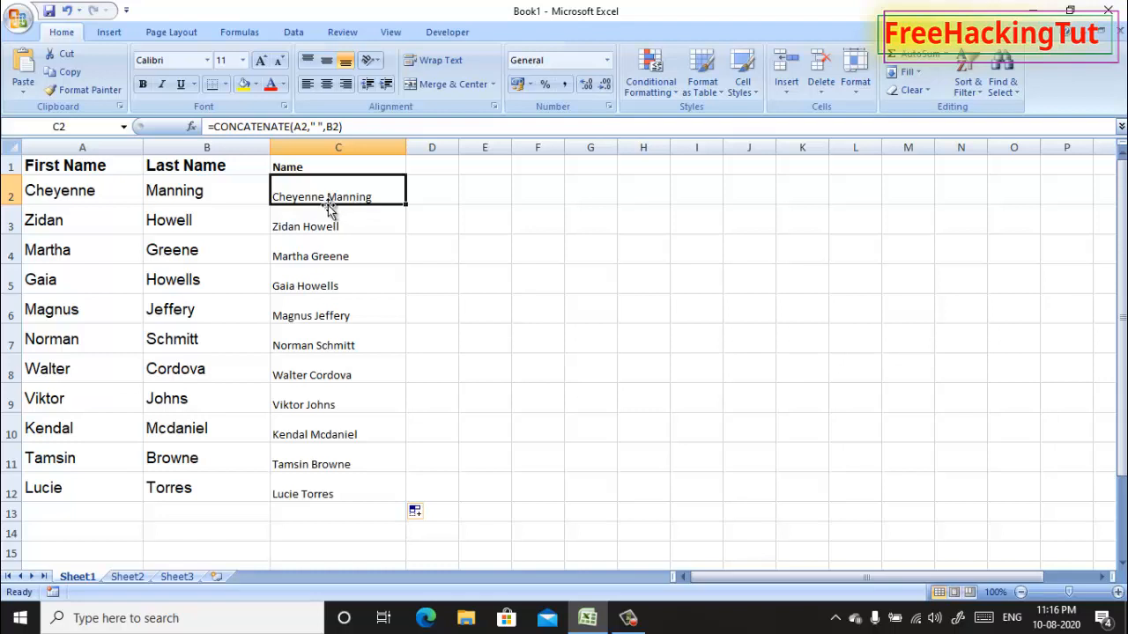
mouse_move(320, 190)
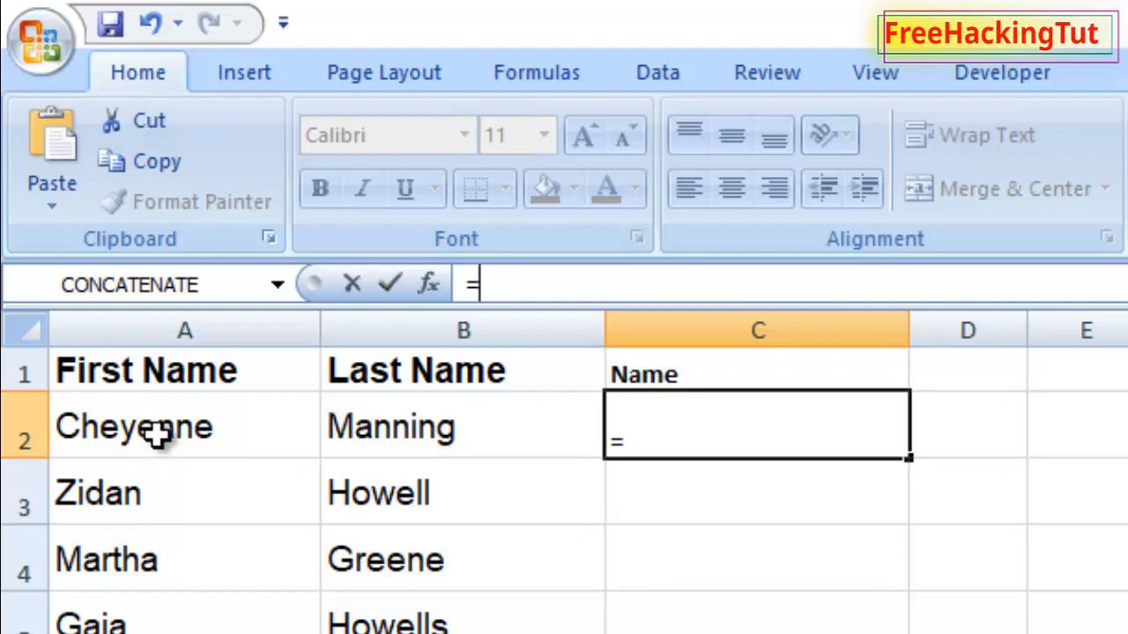
mouse_move(163, 430)
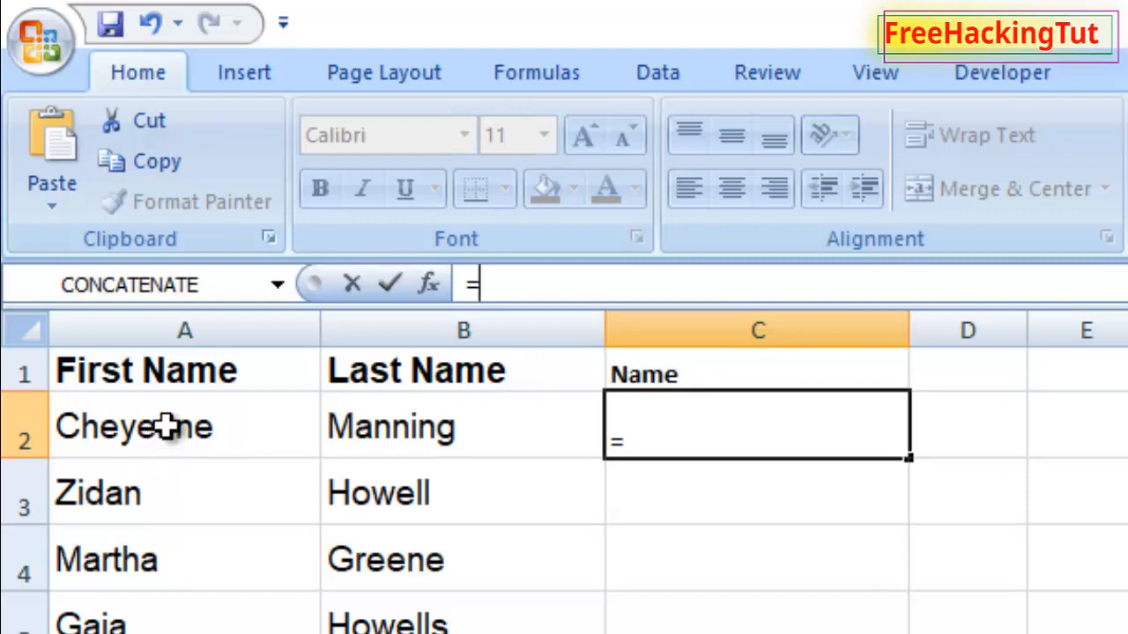
Build the formula =A2&" "&B2 in C2, referencing A2 and B2.
click(184, 425)
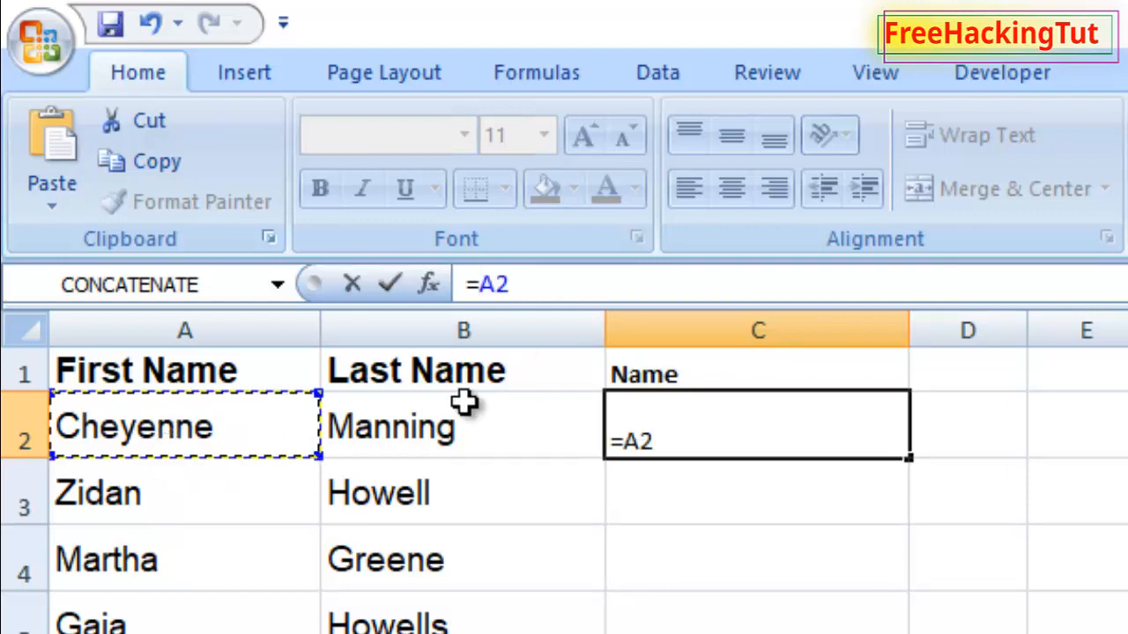
mouse_move(471, 418)
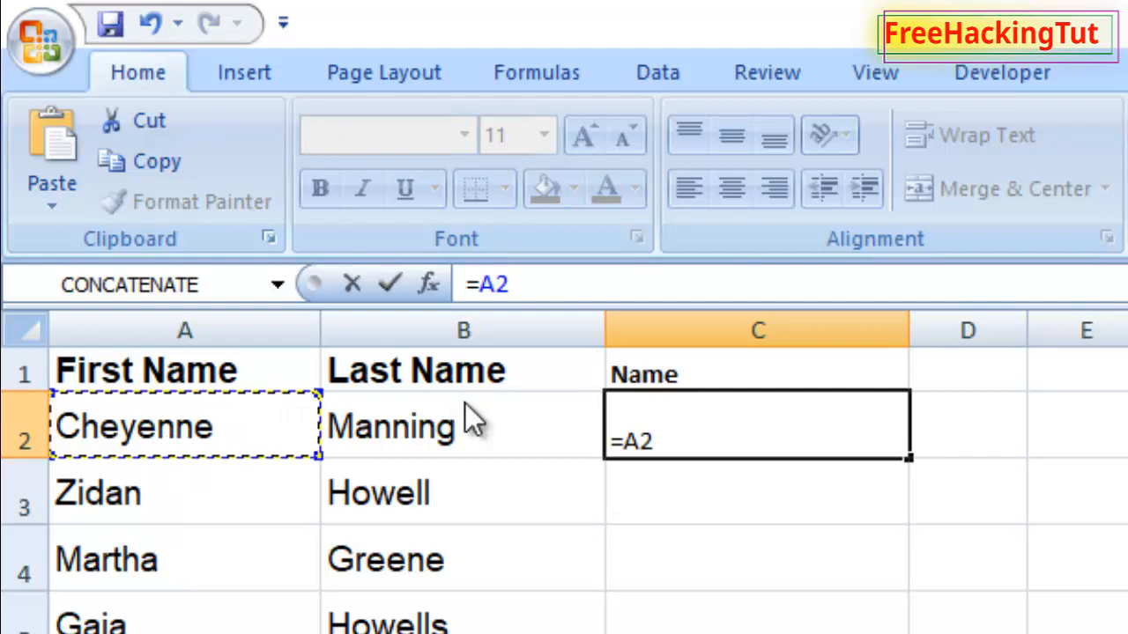
text(&)
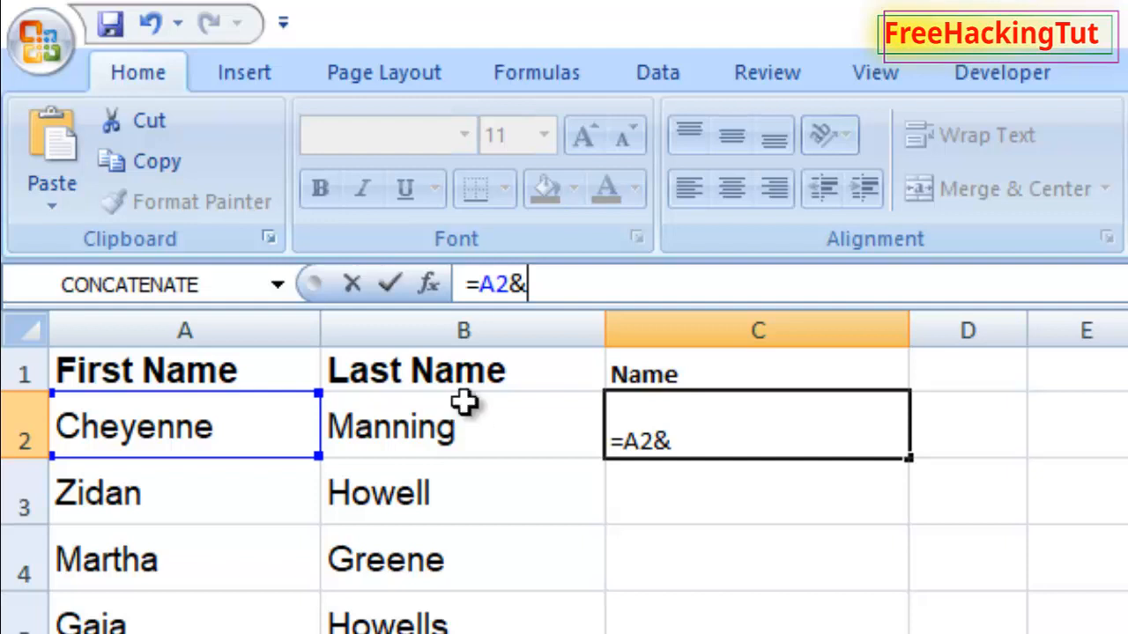
text(")
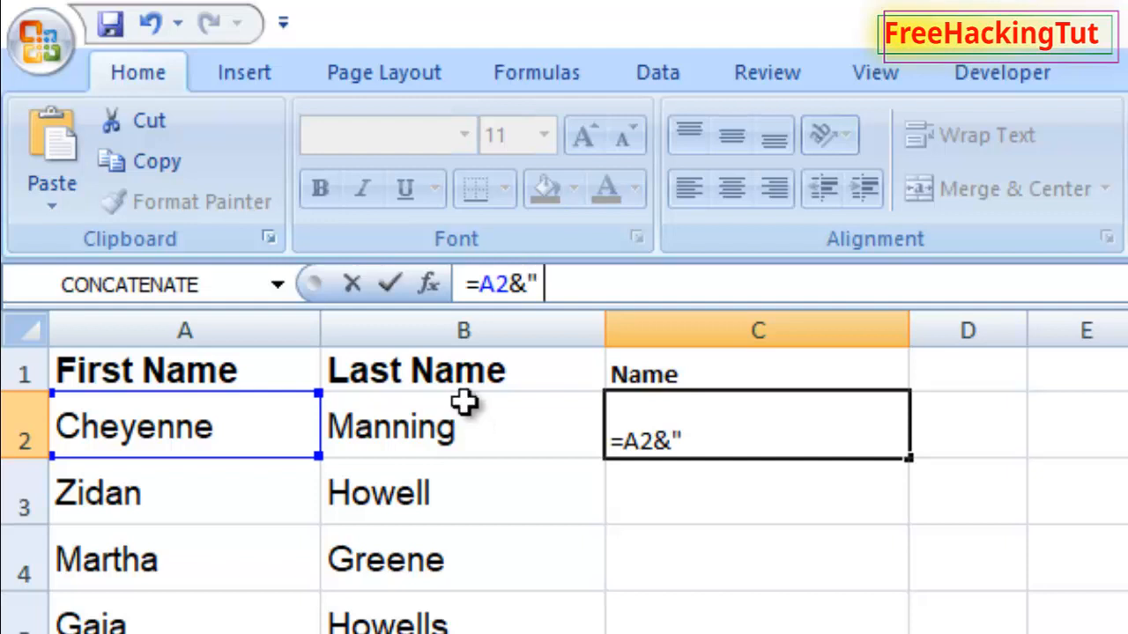
text(" ")
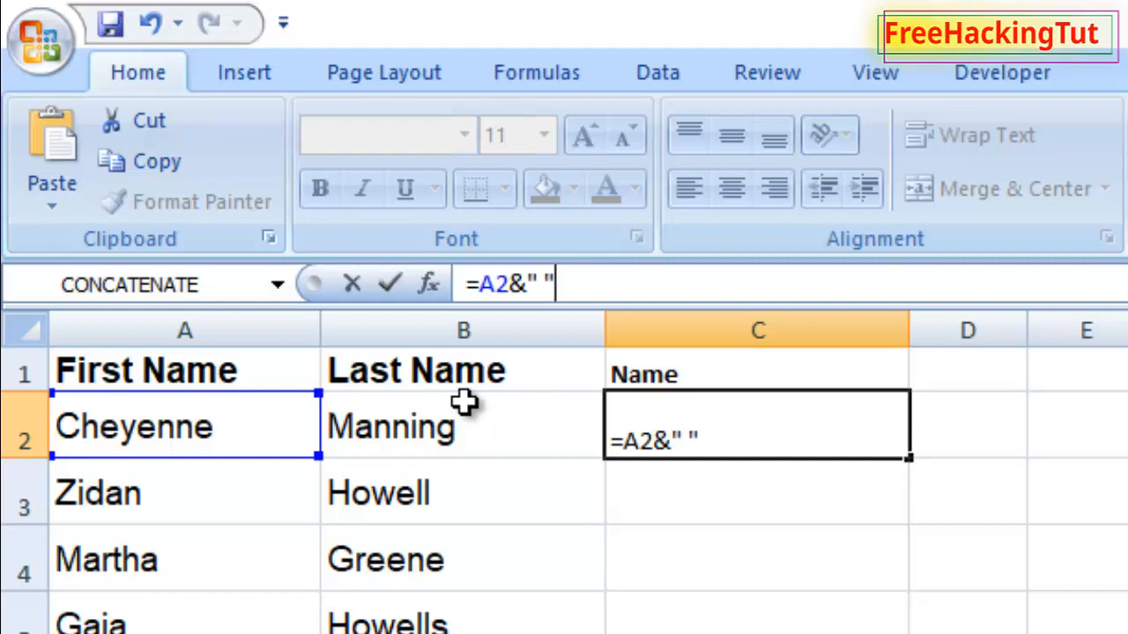
text(&)
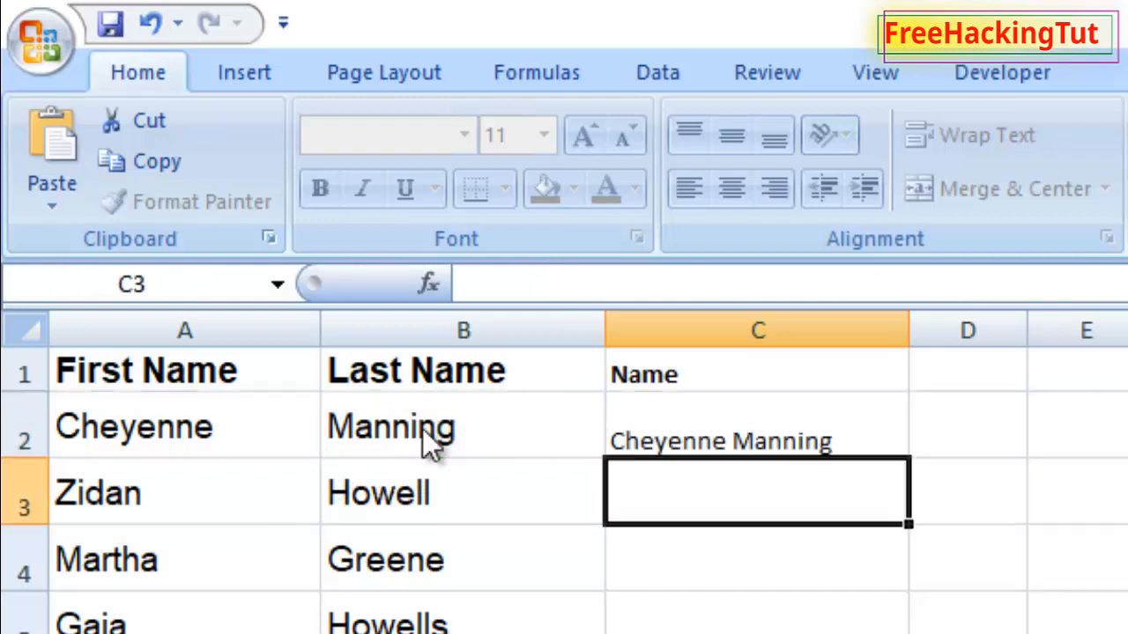
Copy the ampersand formula from C2 down to C12.
click(756, 440)
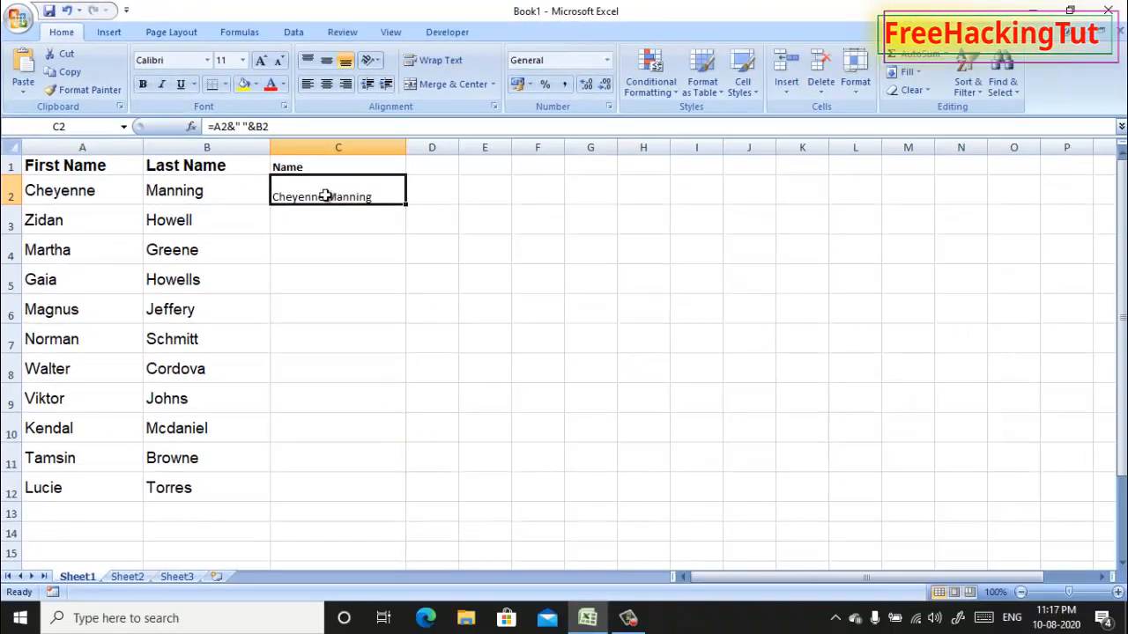
mouse_move(404, 273)
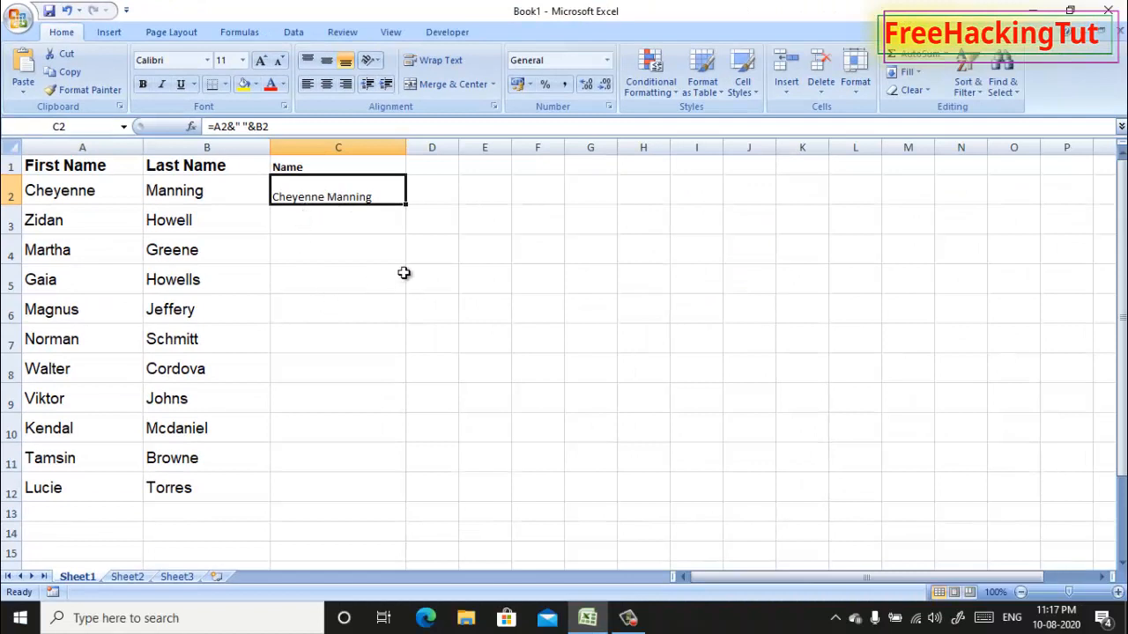
mouse_move(401, 210)
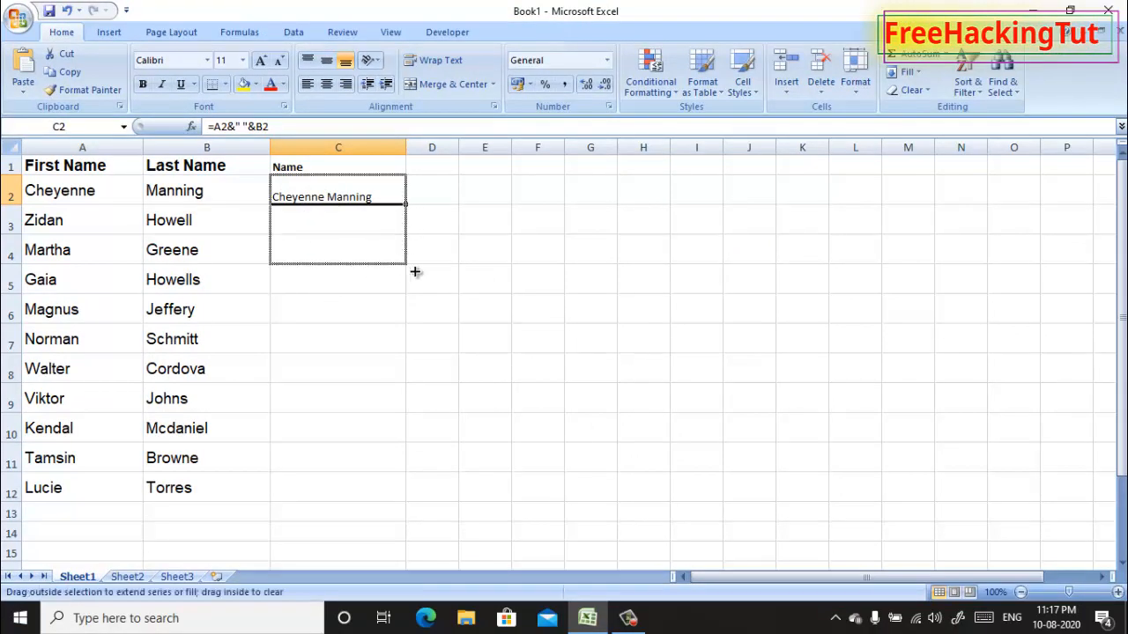
mouse_move(418, 277)
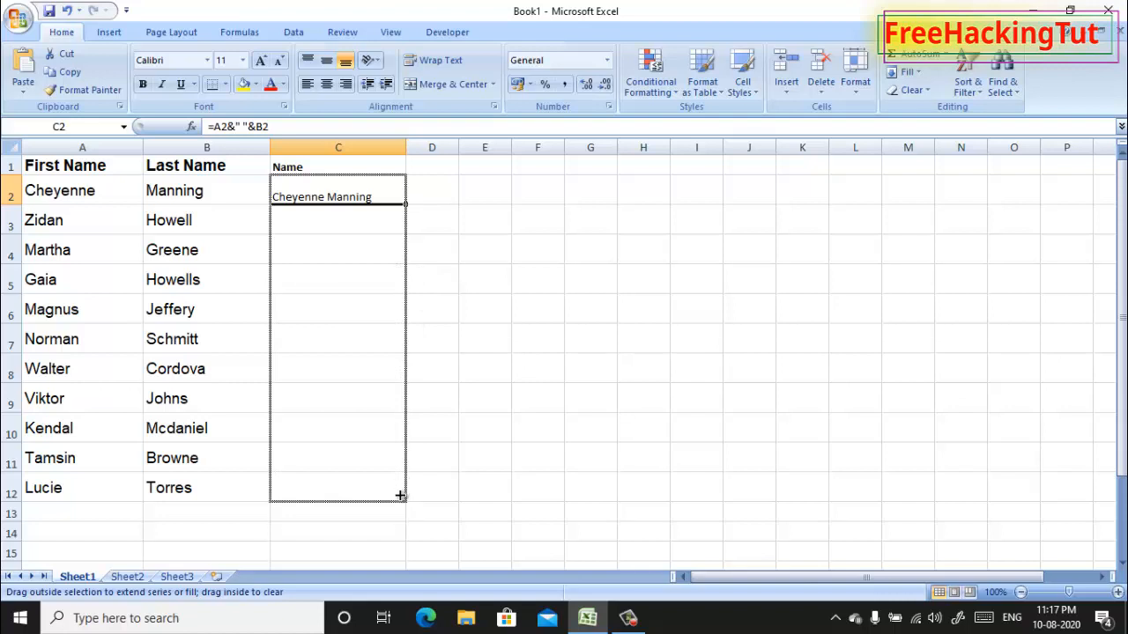
drag(401, 203, 401, 496)
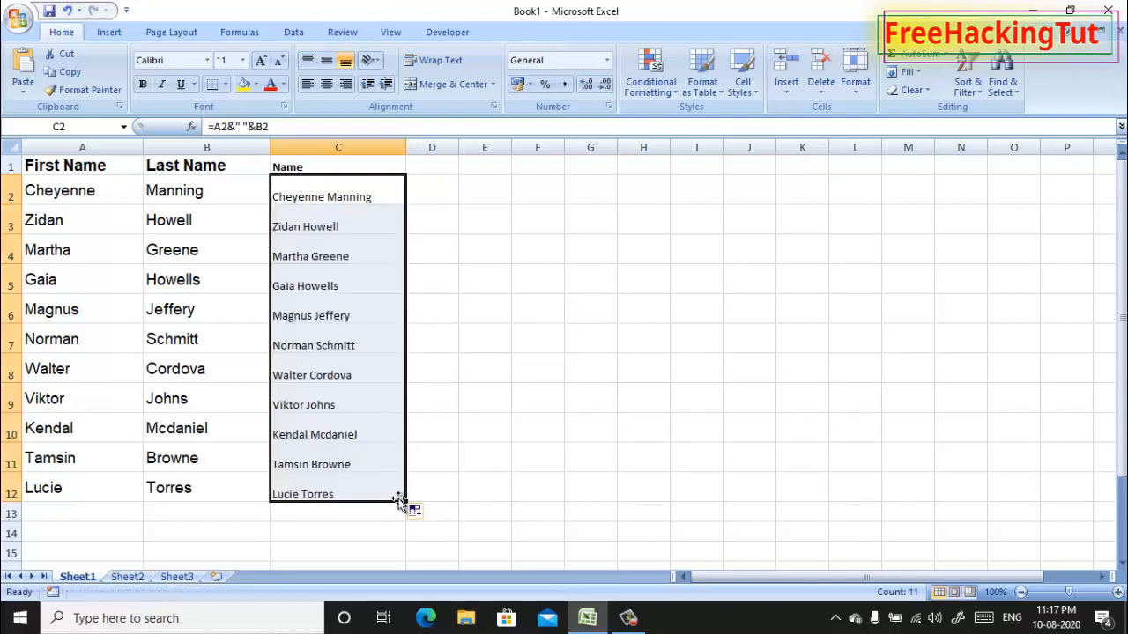
mouse_move(381, 482)
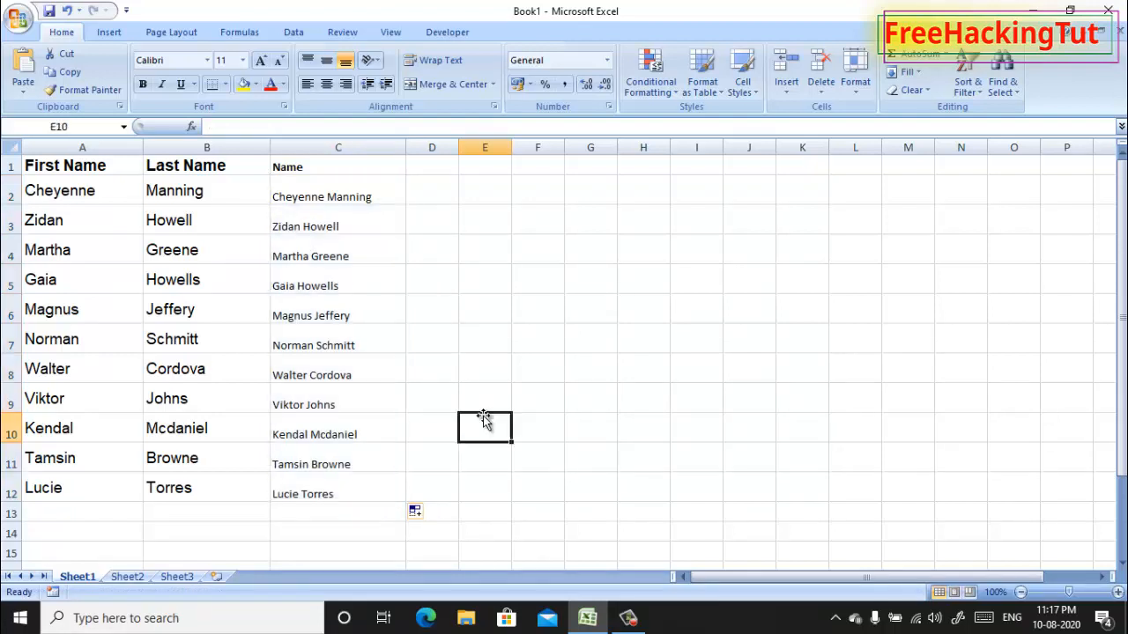
mouse_move(114, 205)
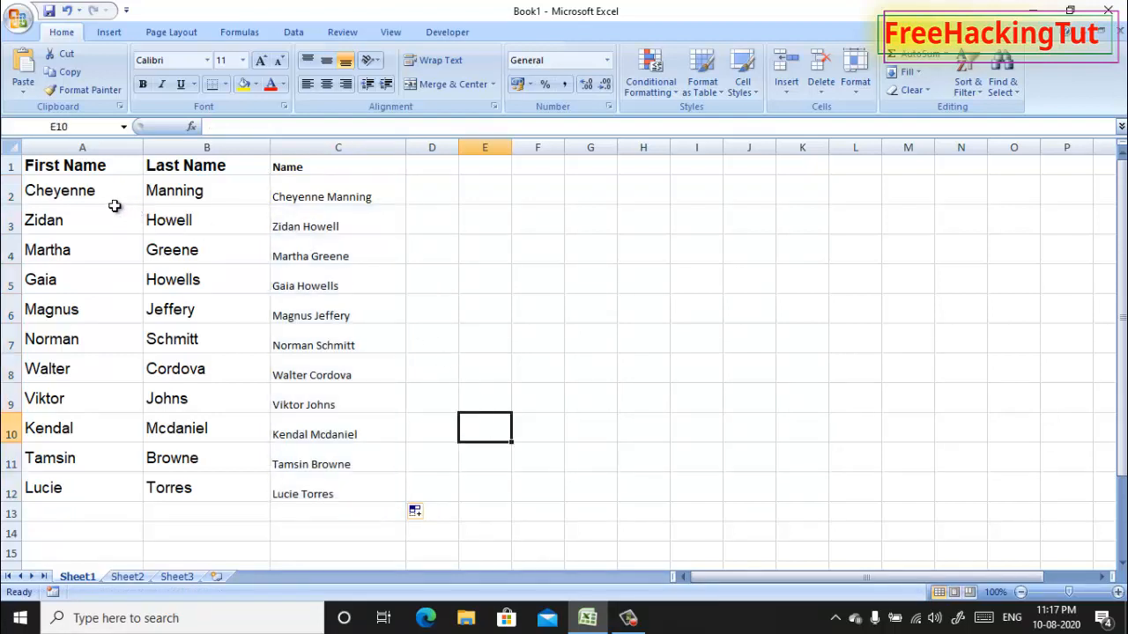
mouse_move(478, 255)
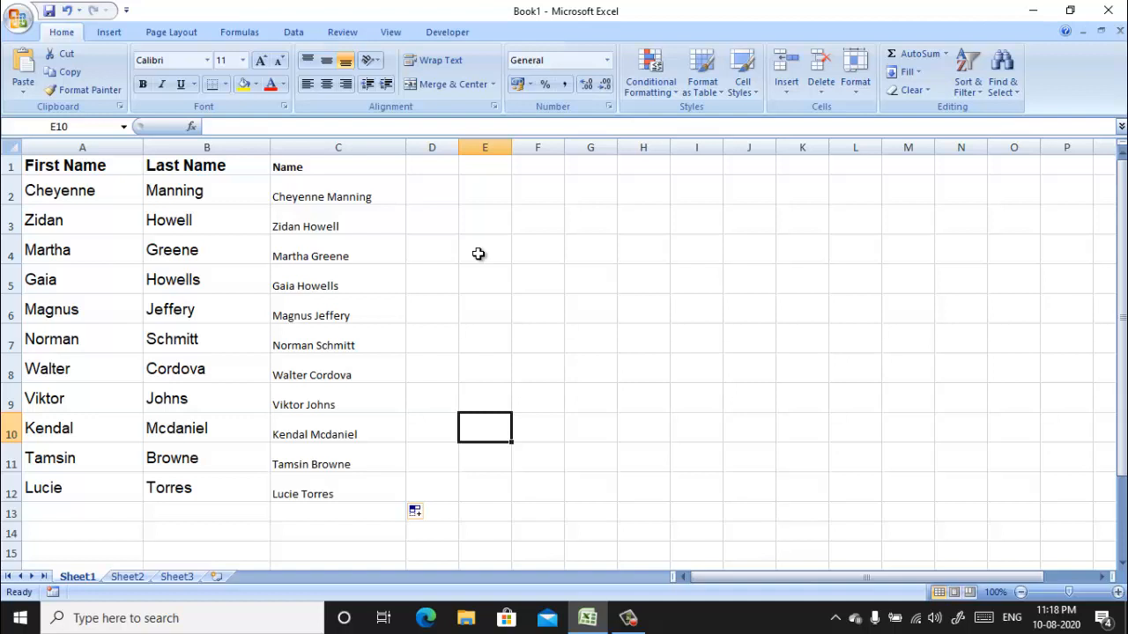
mouse_move(458, 248)
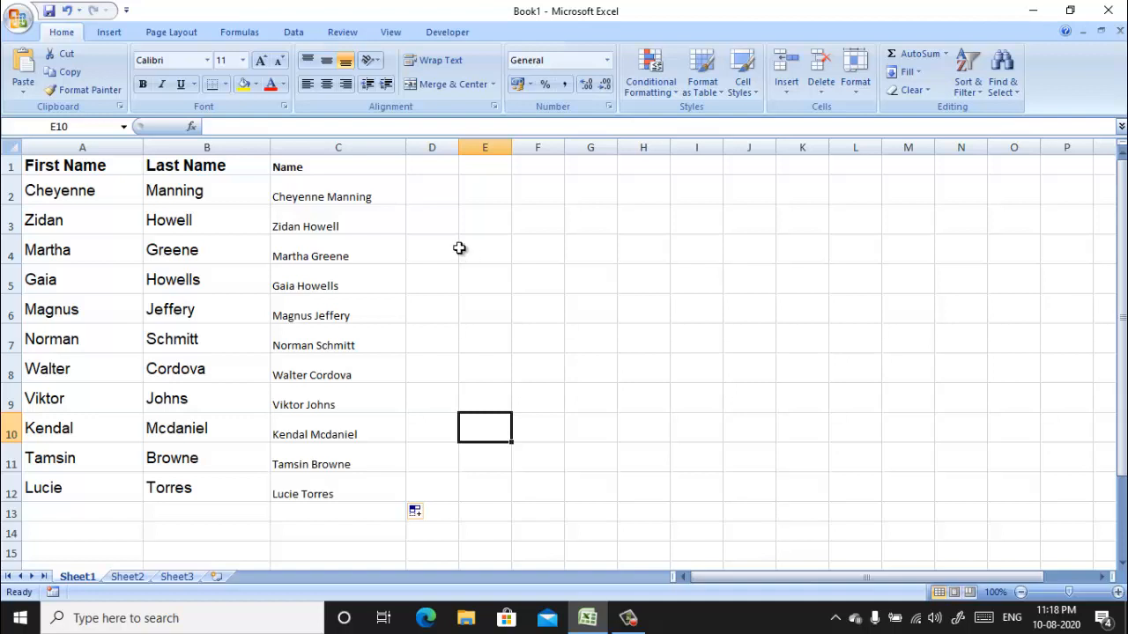